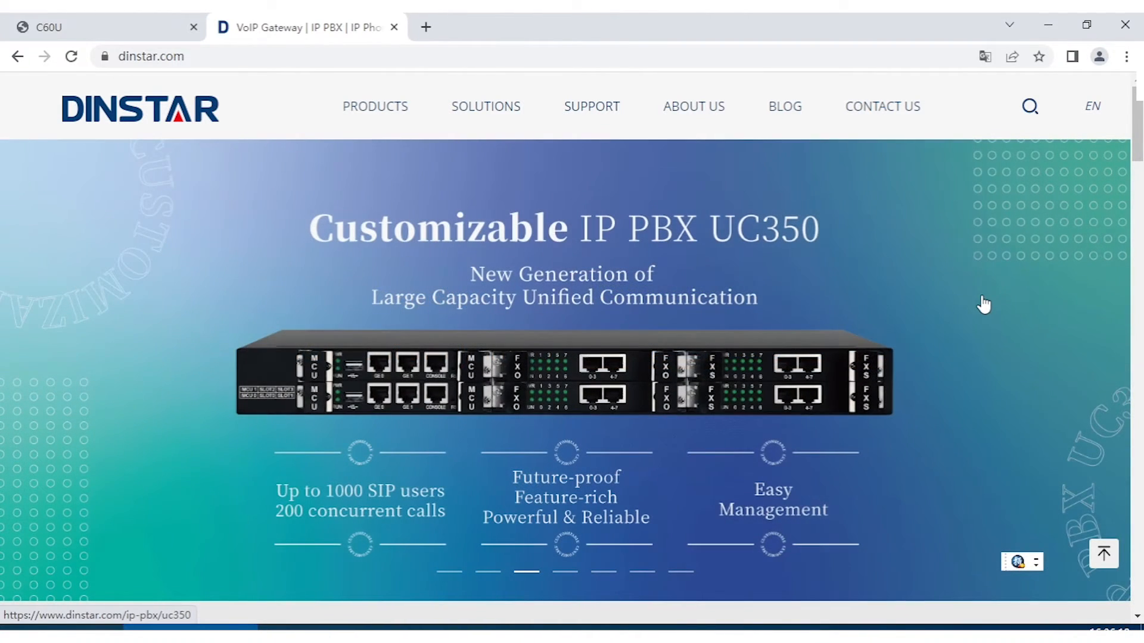
mouse_move(972, 301)
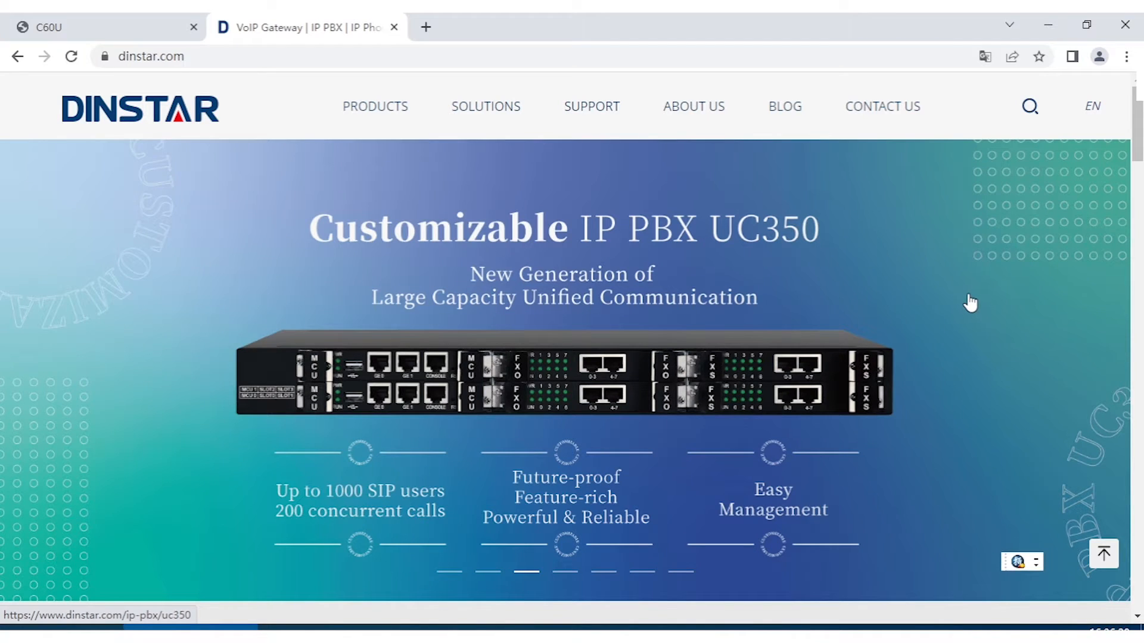
mouse_move(967, 299)
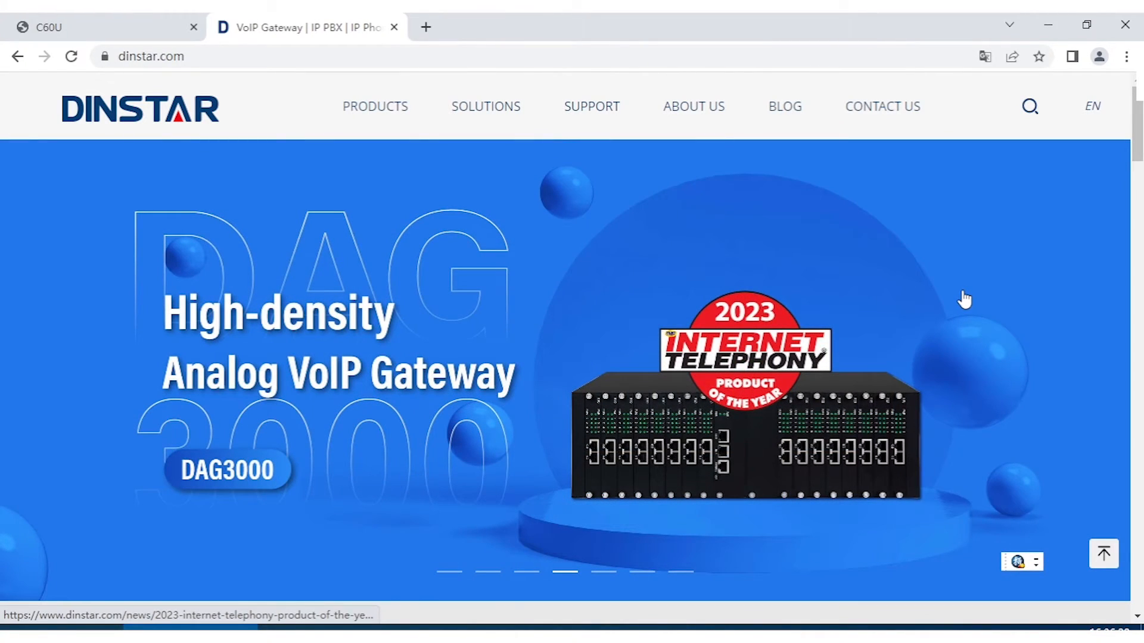
mouse_move(757, 322)
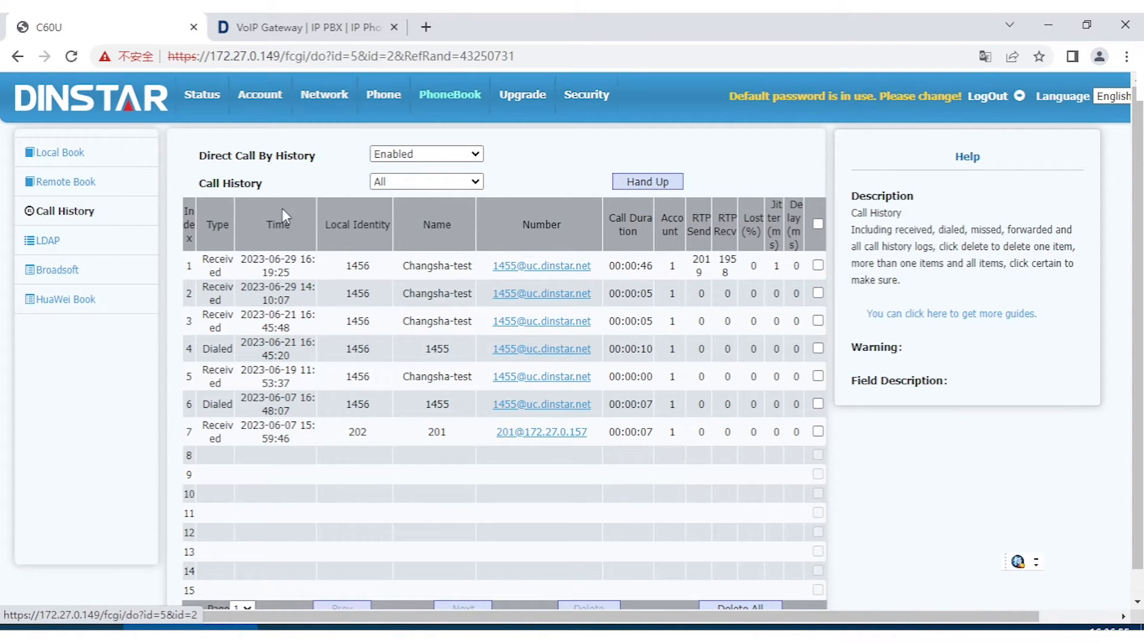
mouse_move(392, 236)
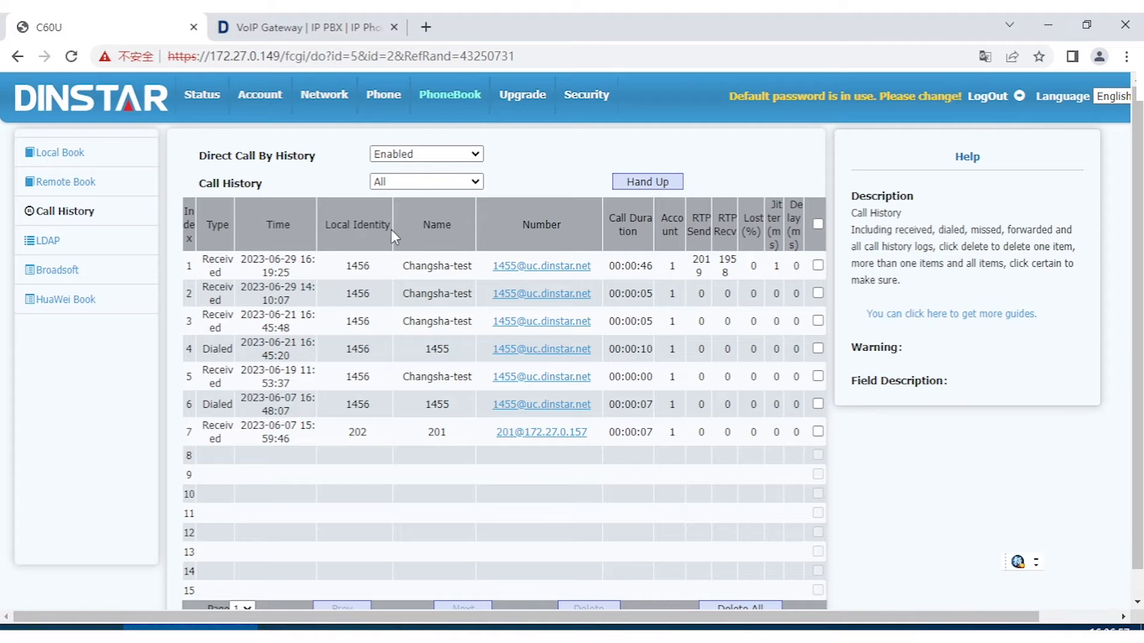
mouse_move(337, 195)
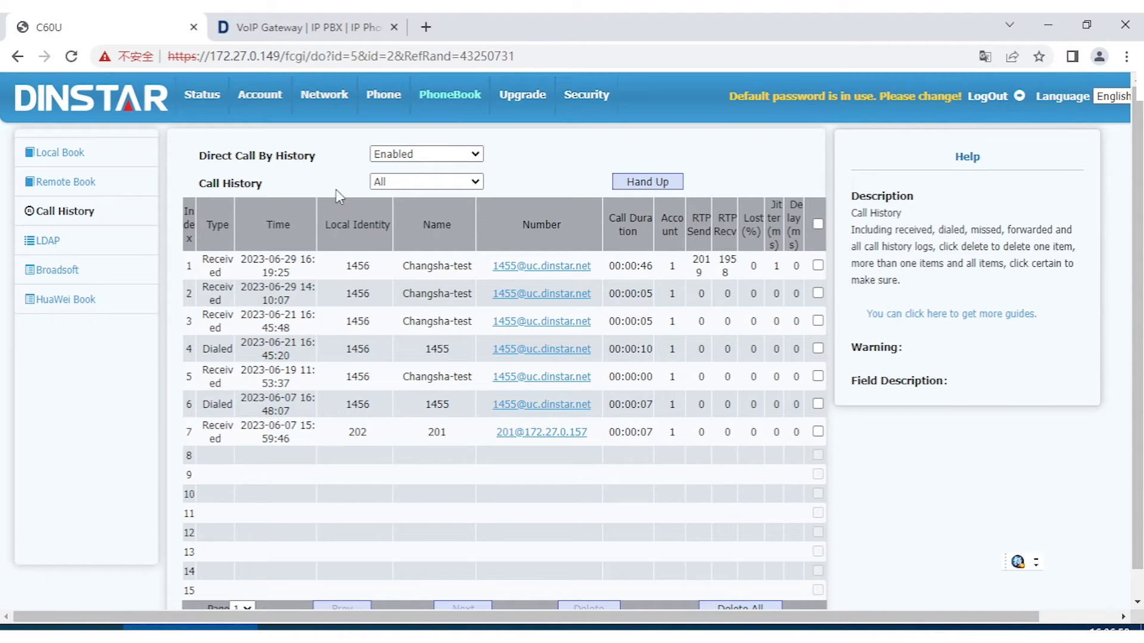
mouse_move(324, 189)
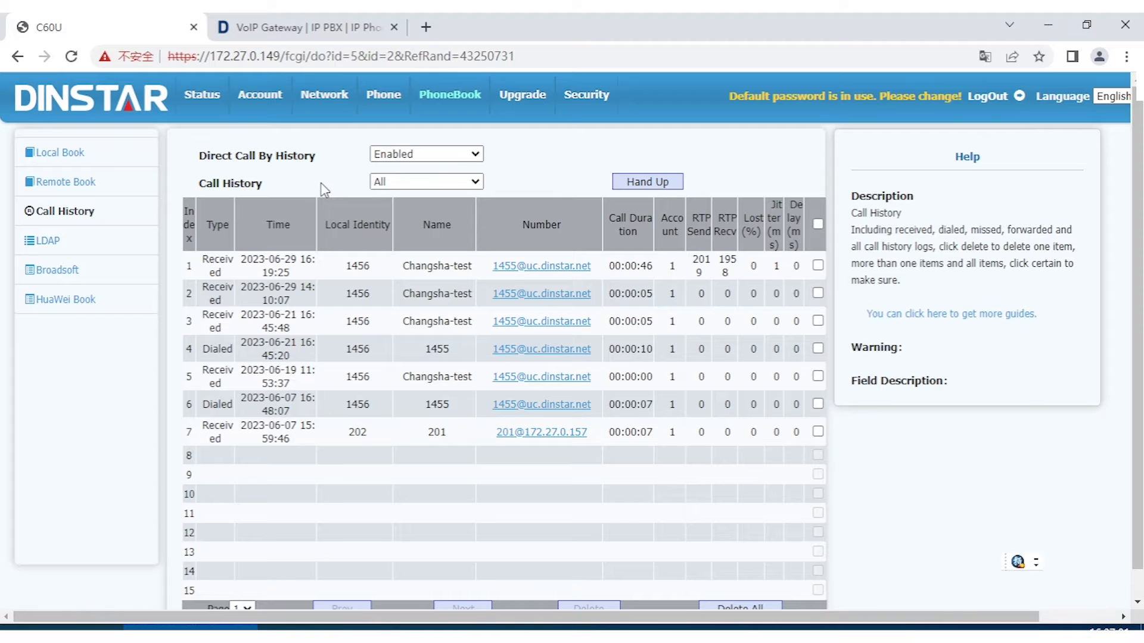
mouse_move(307, 186)
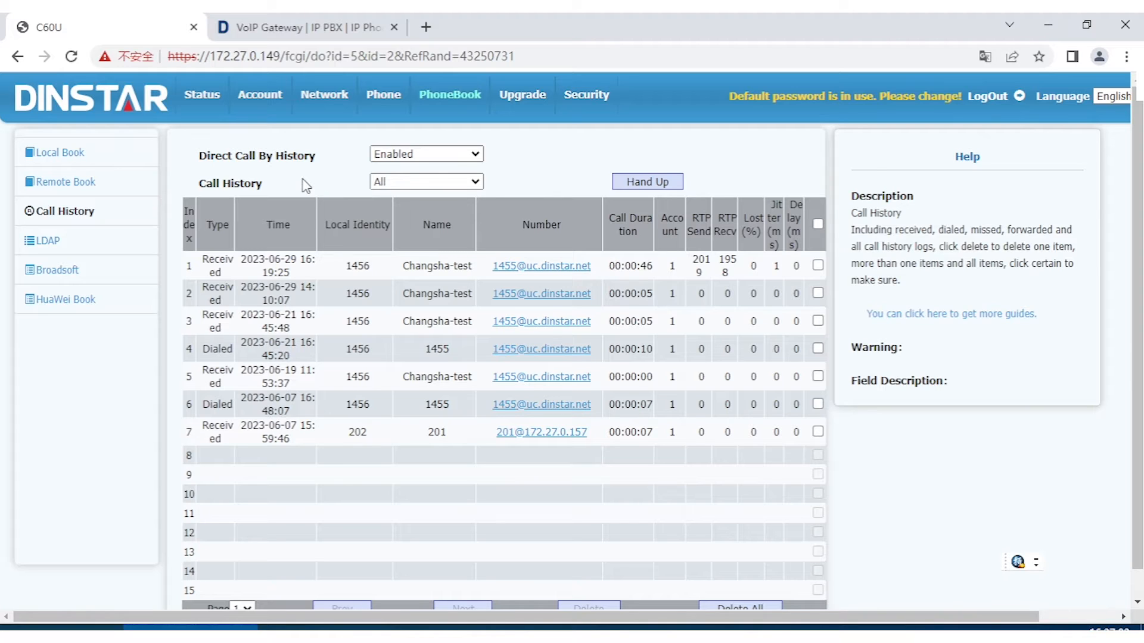
mouse_move(301, 178)
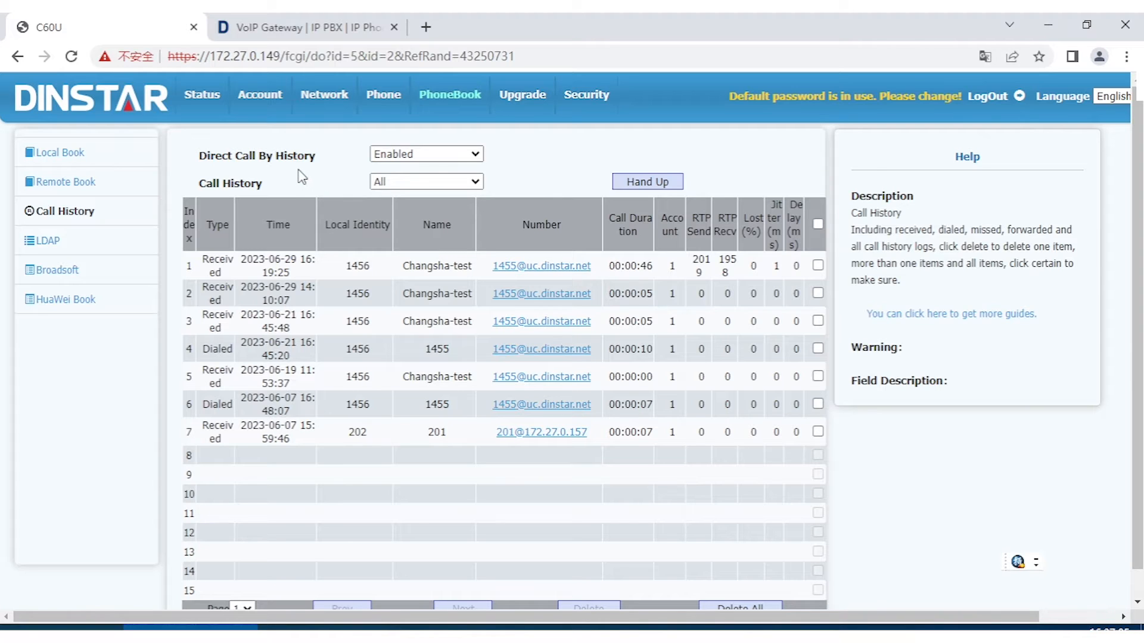
Keep calling back from history enabled and list only missed calls
left_click(426, 154)
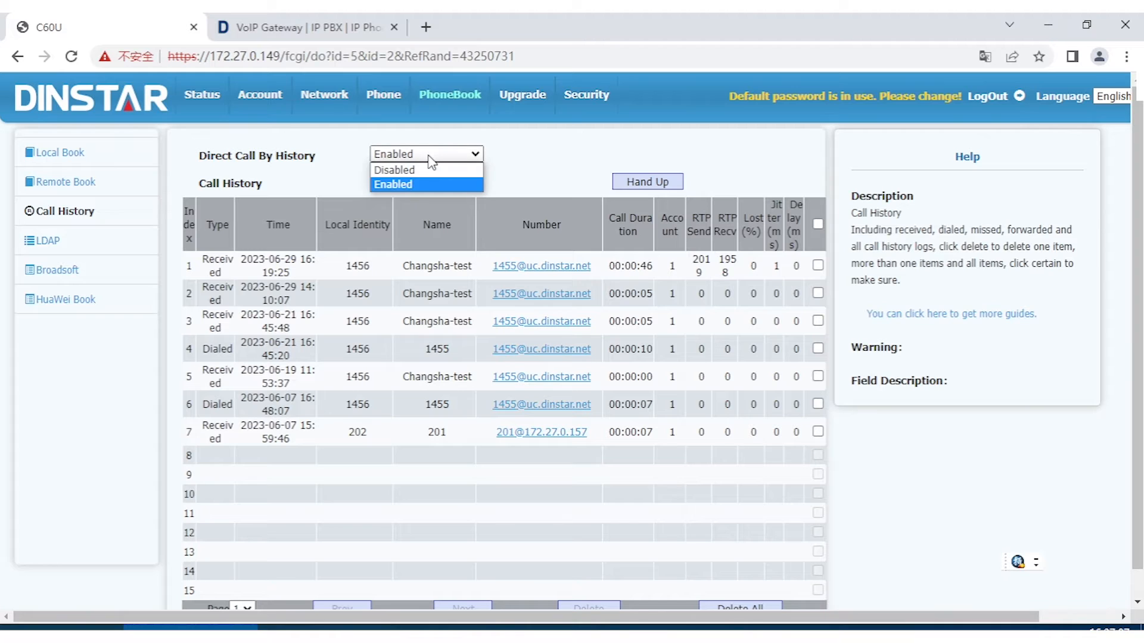
left_click(426, 183)
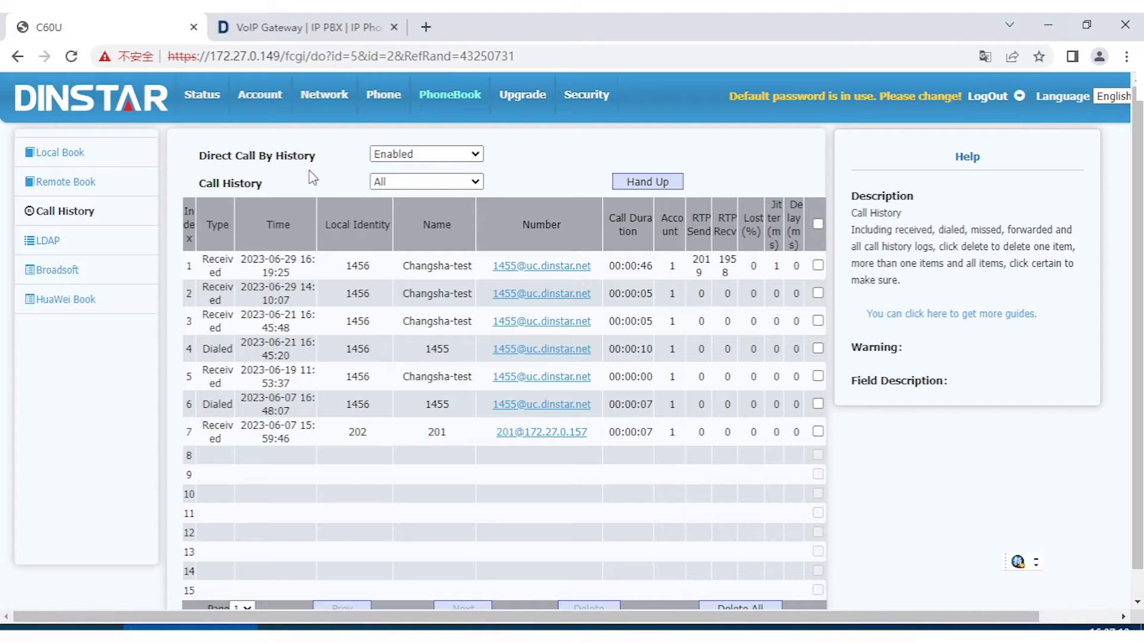
mouse_move(283, 272)
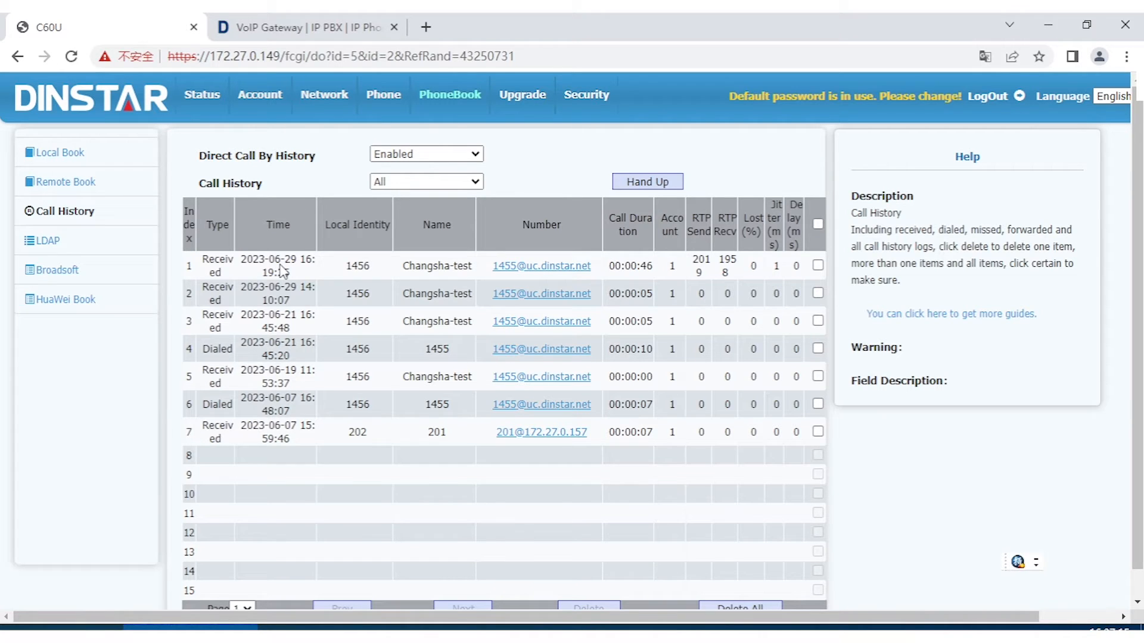
mouse_move(435, 235)
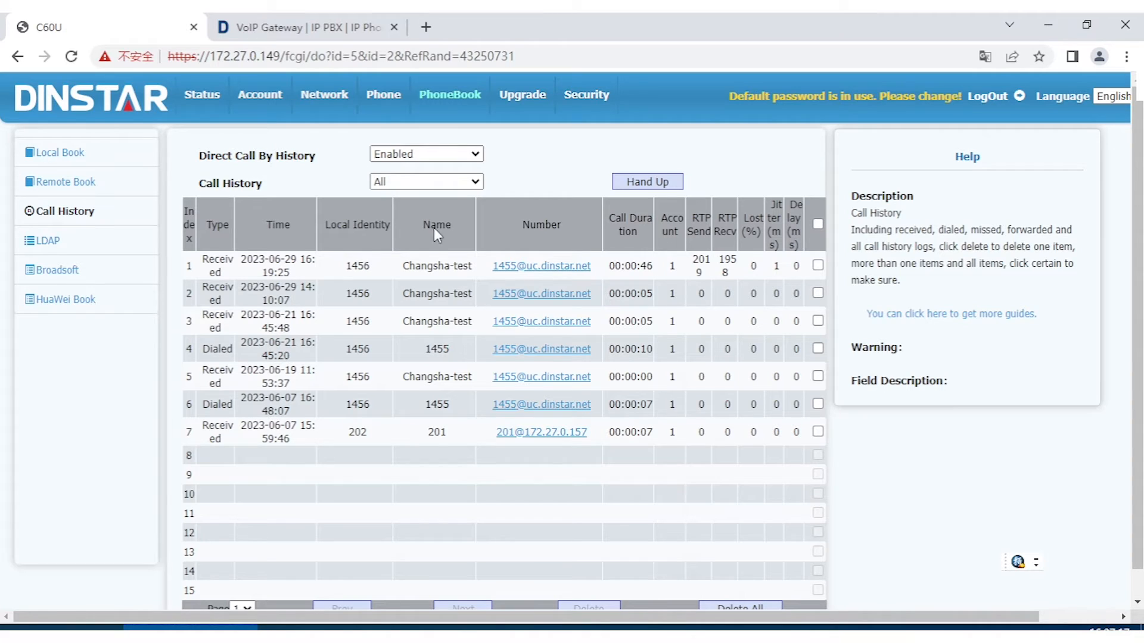
left_click(425, 181)
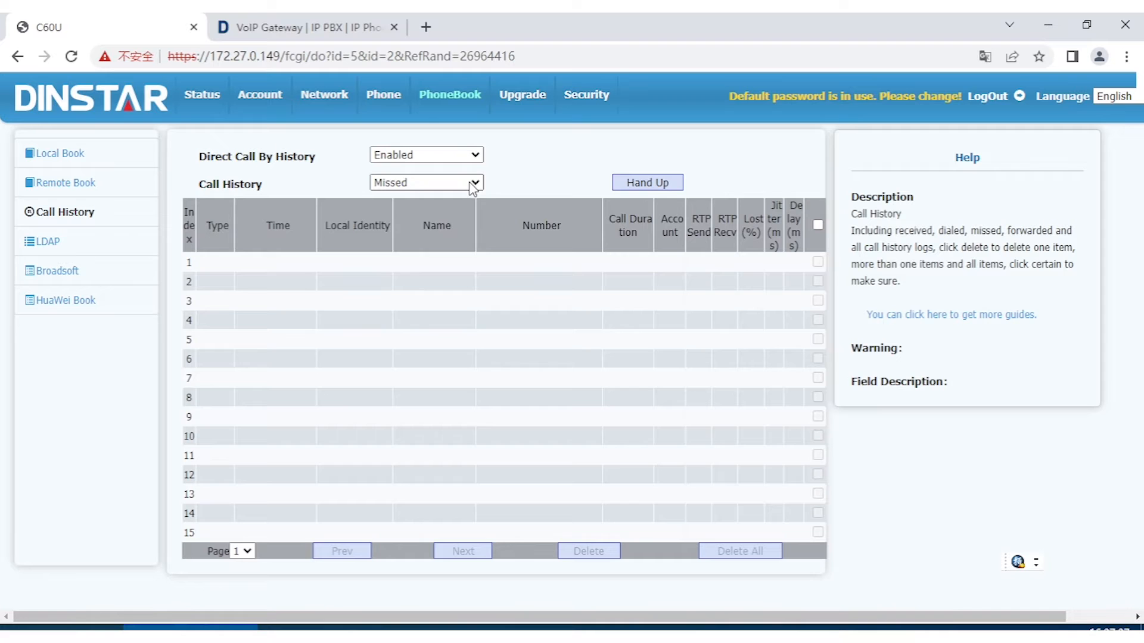
Filter the call history to forwarded calls, then to received calls showing five entries
left_click(426, 182)
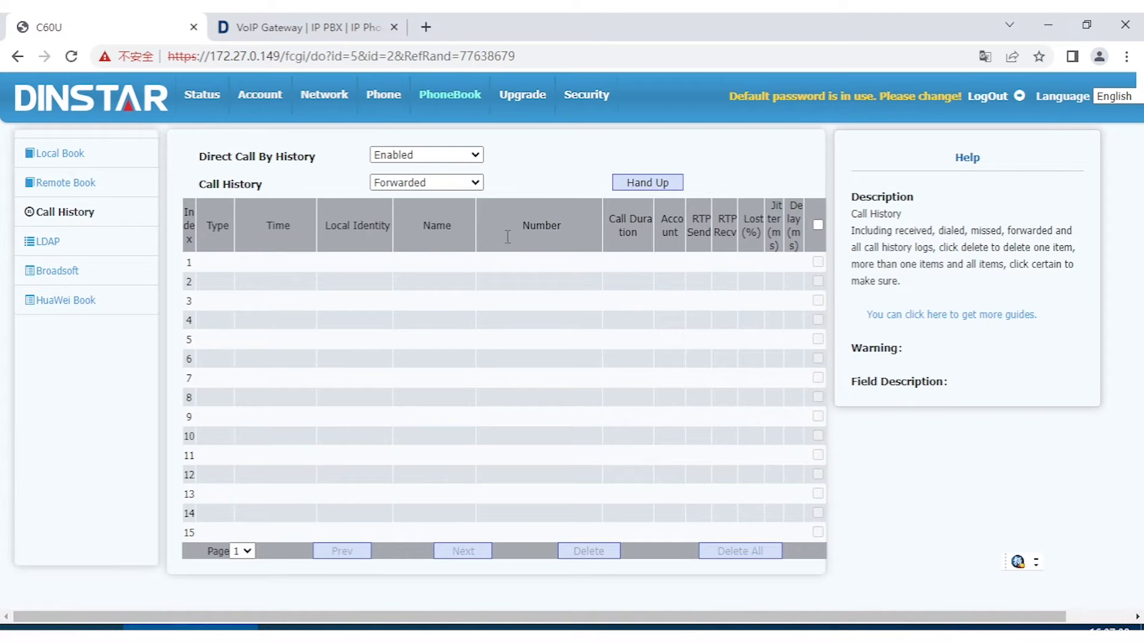
left_click(425, 182)
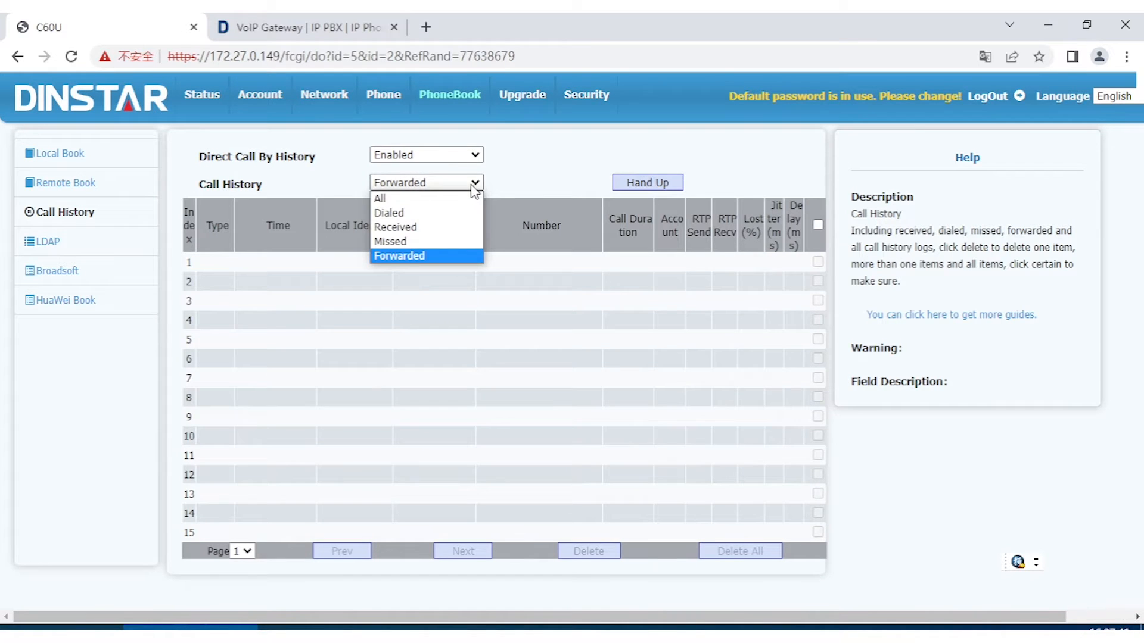
left_click(396, 226)
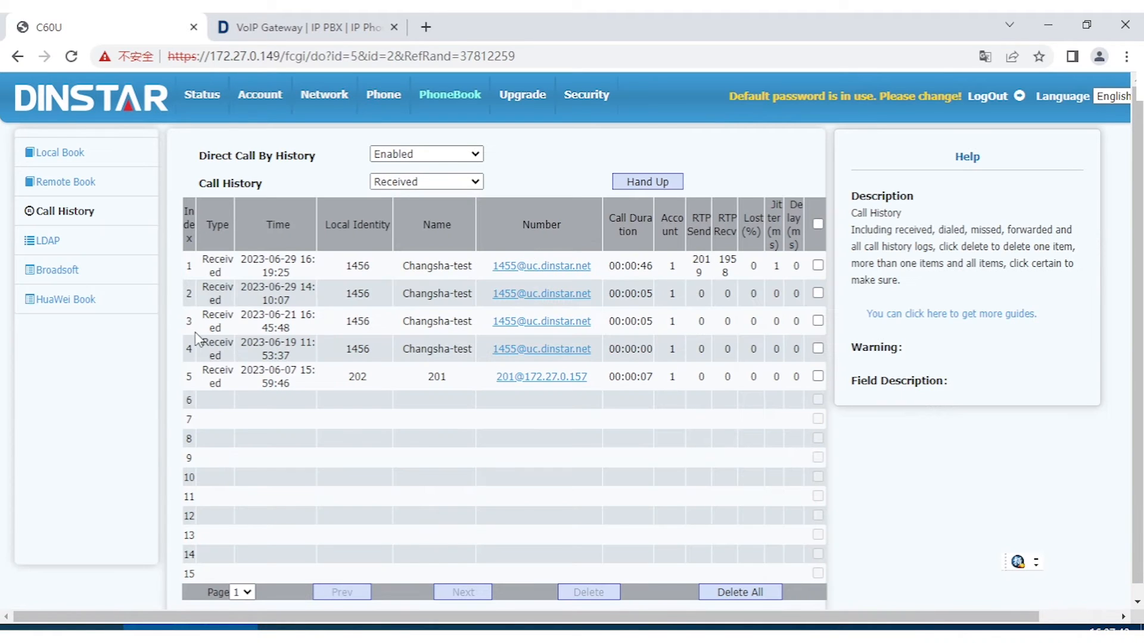
mouse_move(456, 204)
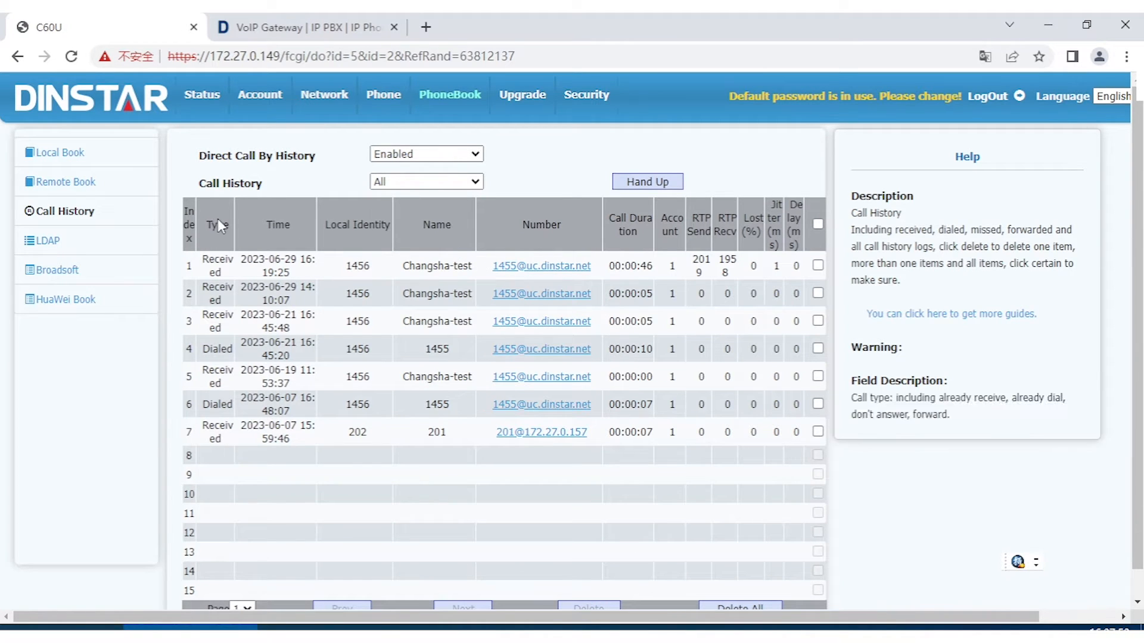
mouse_move(223, 303)
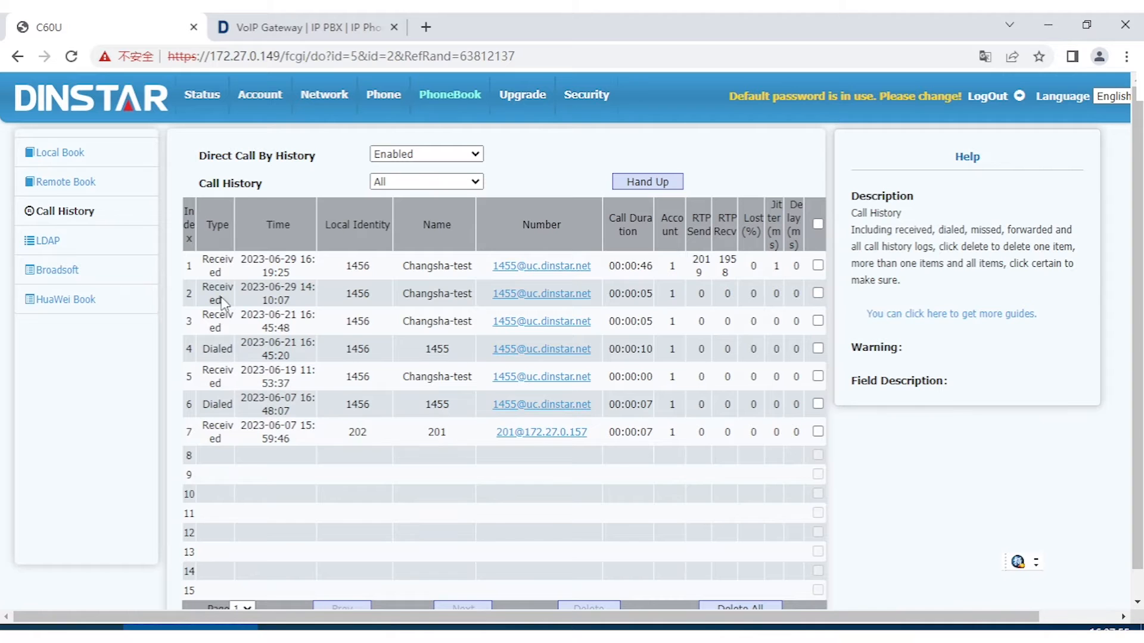
mouse_move(284, 271)
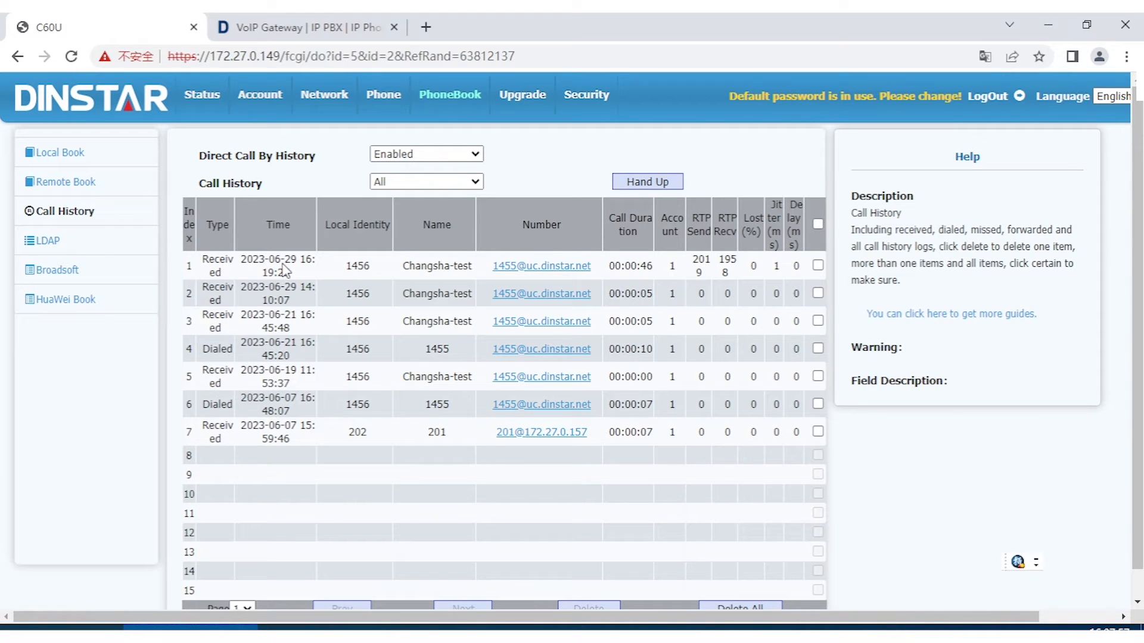
mouse_move(360, 316)
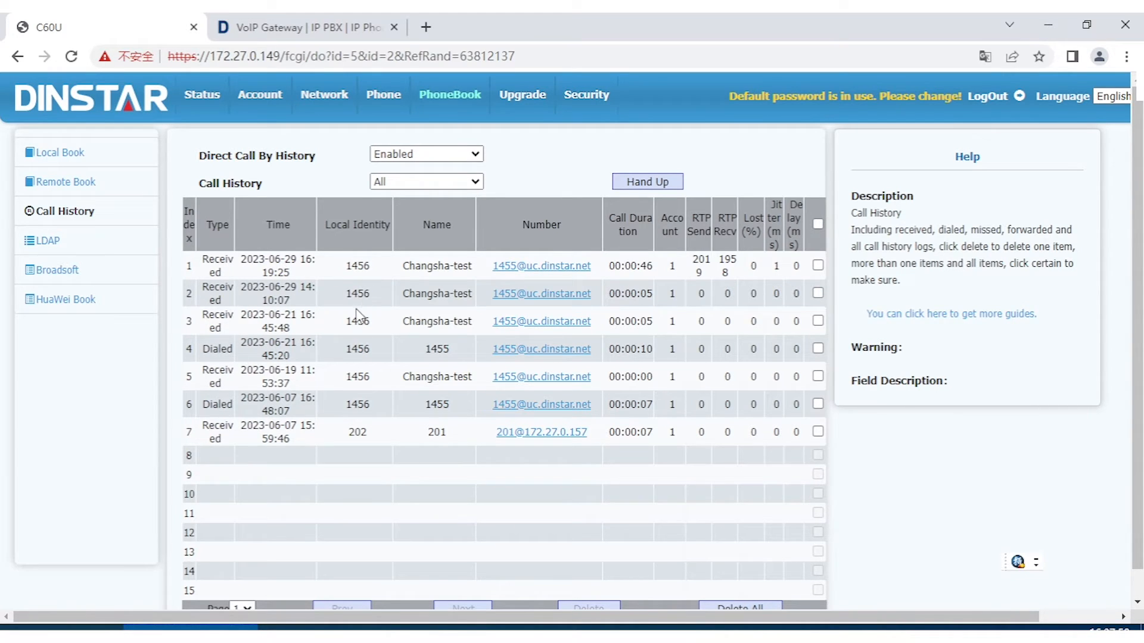
mouse_move(628, 251)
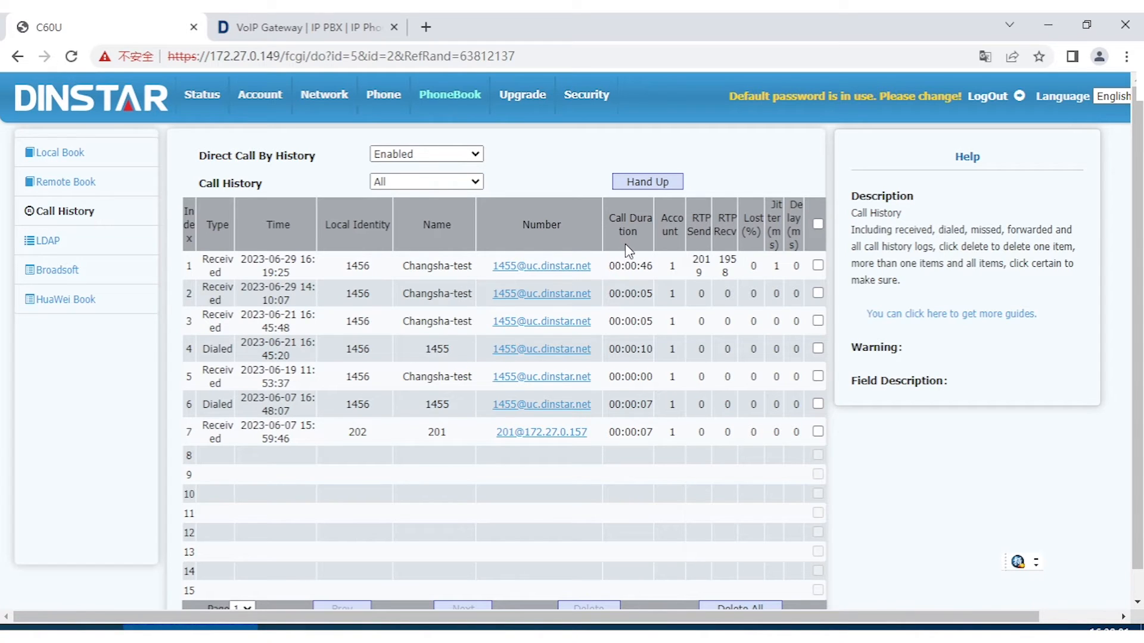
mouse_move(672, 237)
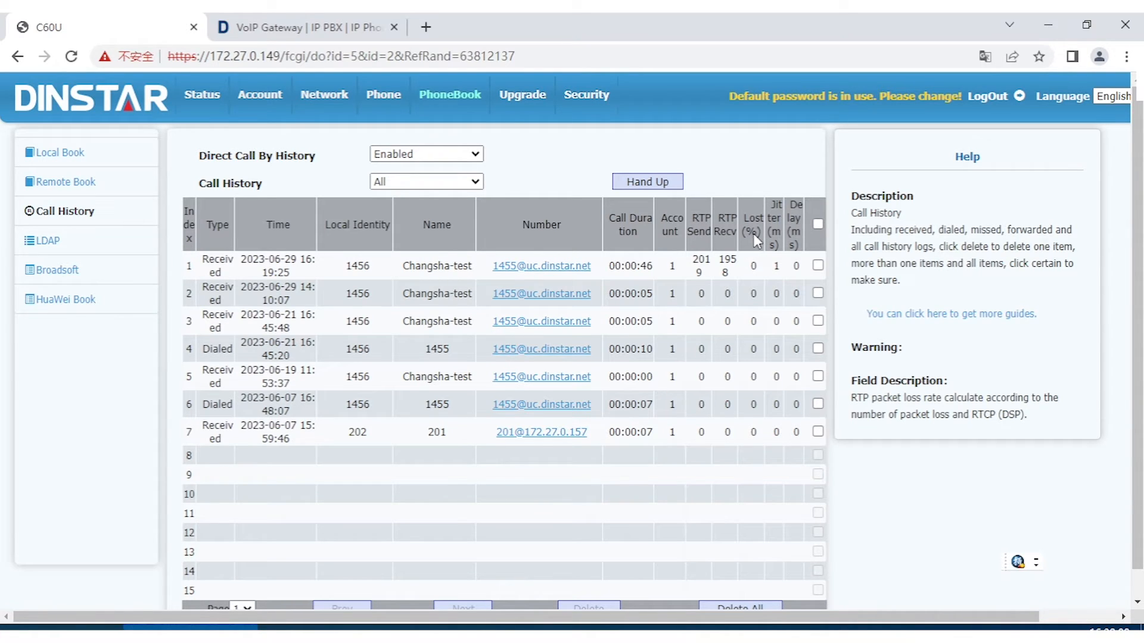
mouse_move(776, 234)
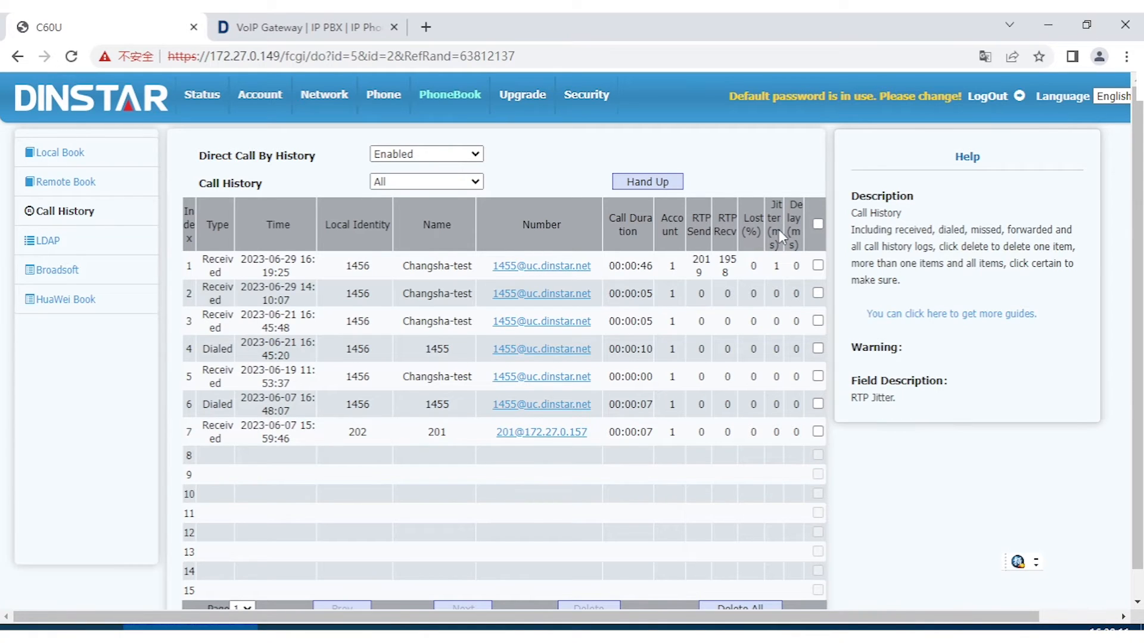
mouse_move(796, 220)
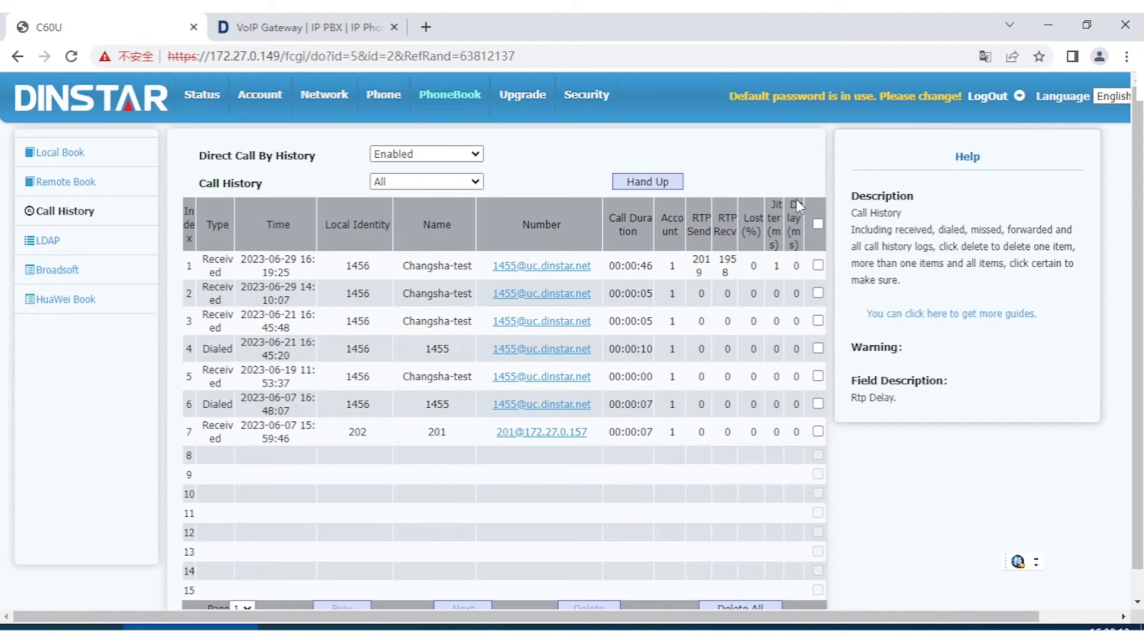
mouse_move(801, 207)
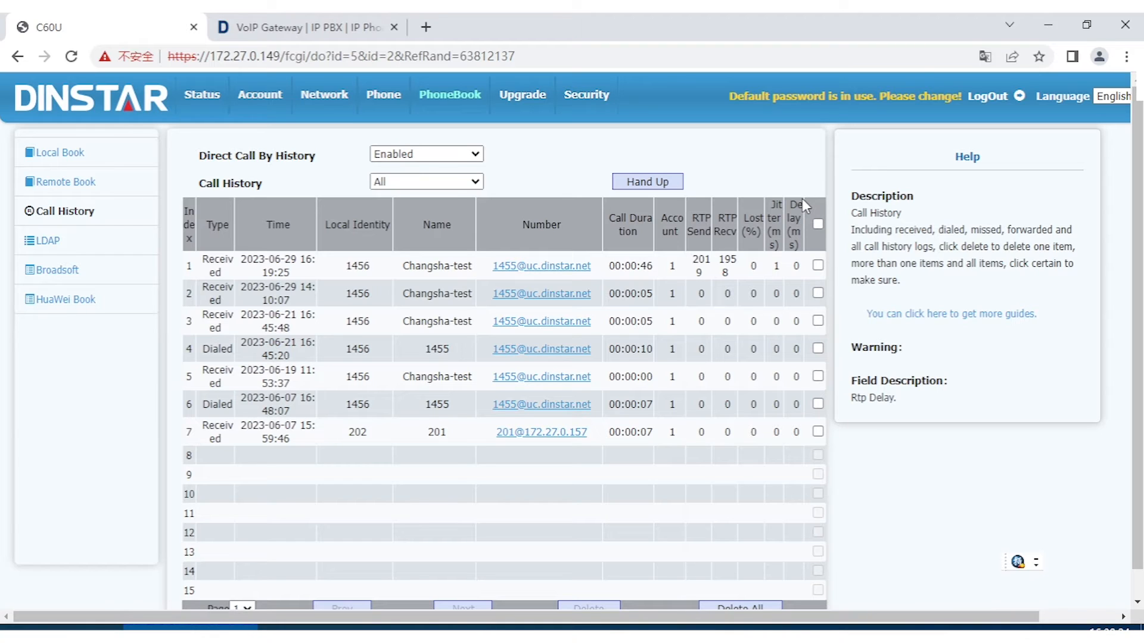
mouse_move(753, 278)
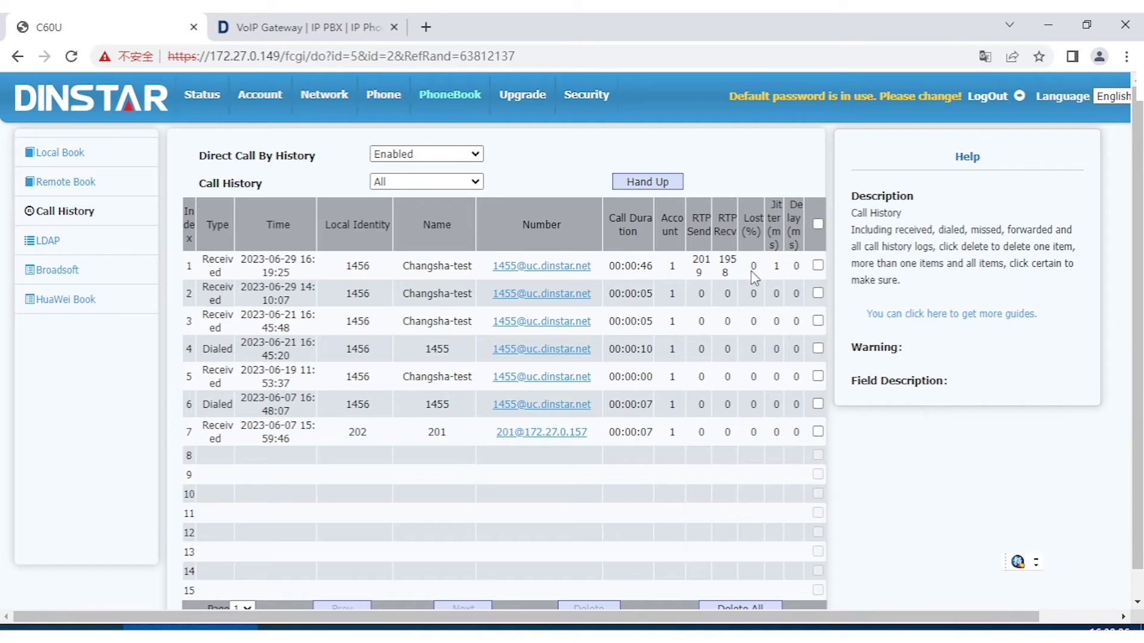
Tick the first Changsha-test call record, then move on to the phone's basic settings page
scroll("down", 3)
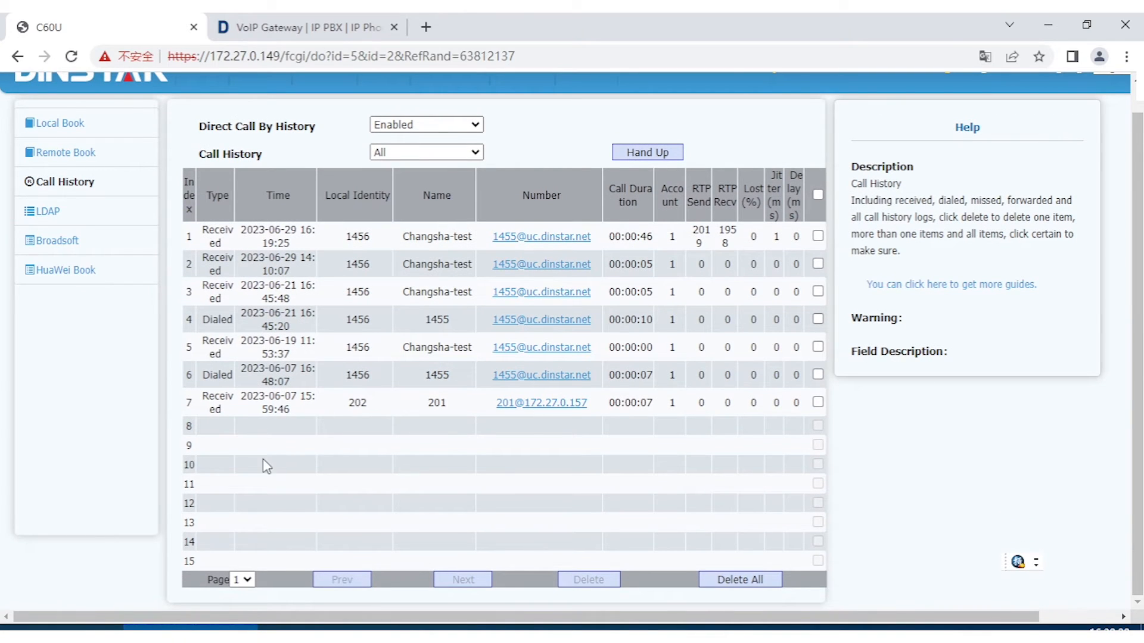
mouse_move(216, 425)
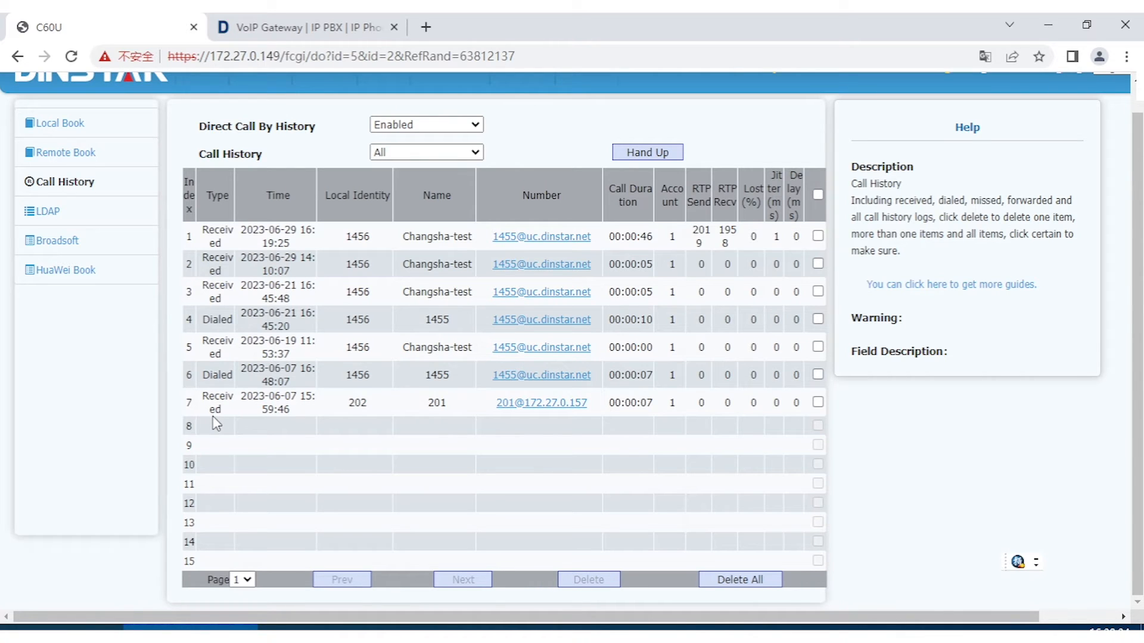
mouse_move(216, 428)
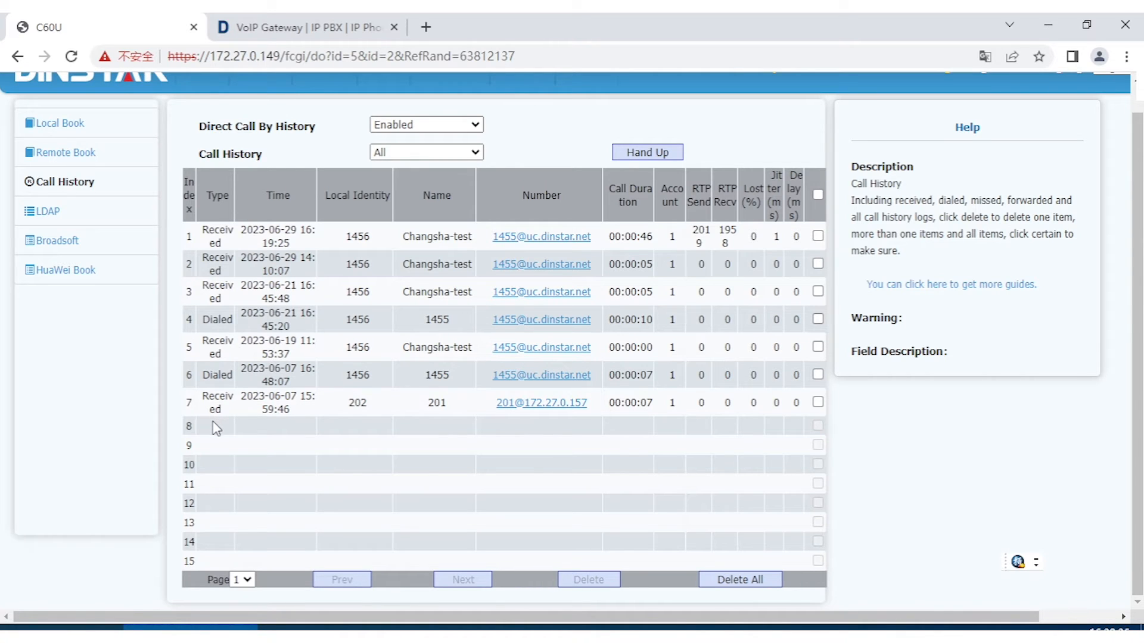
mouse_move(188, 291)
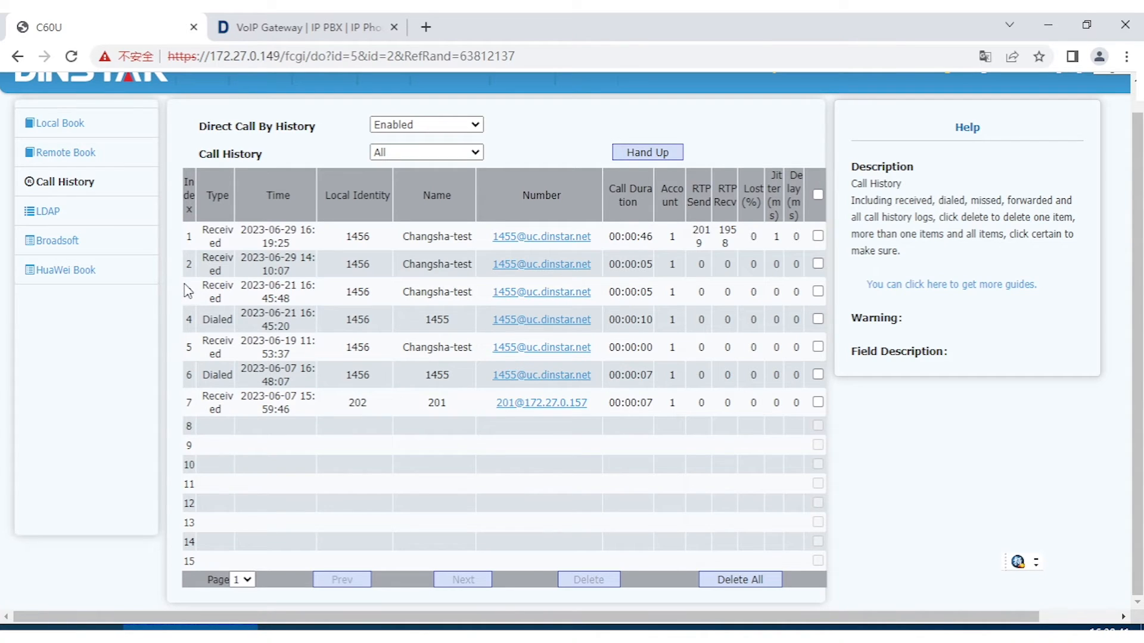
mouse_move(199, 308)
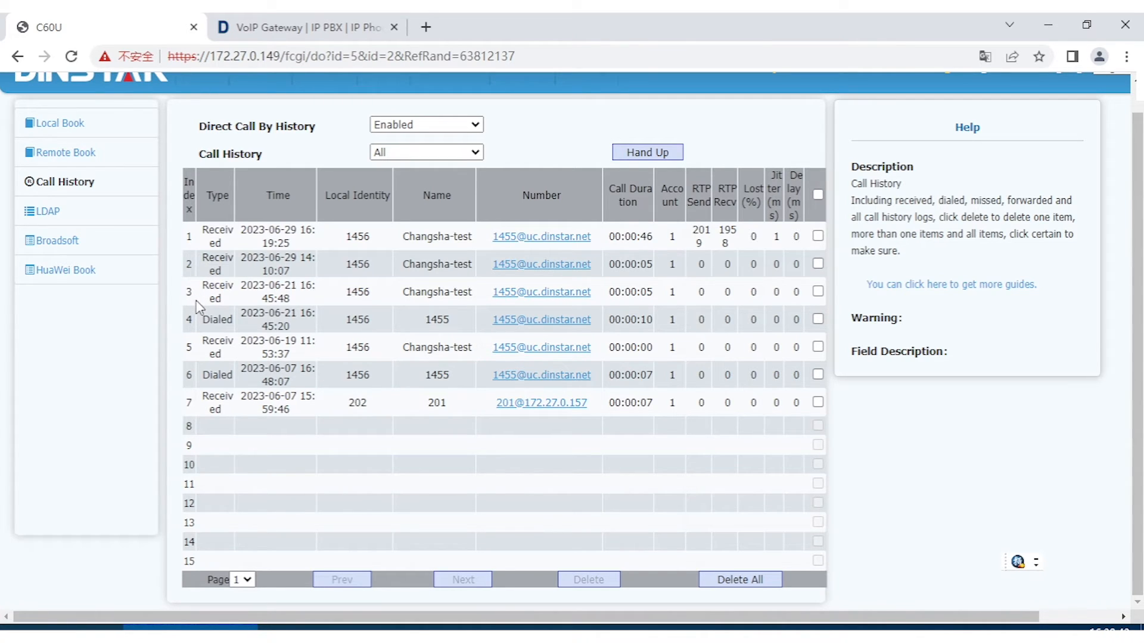
mouse_move(242, 399)
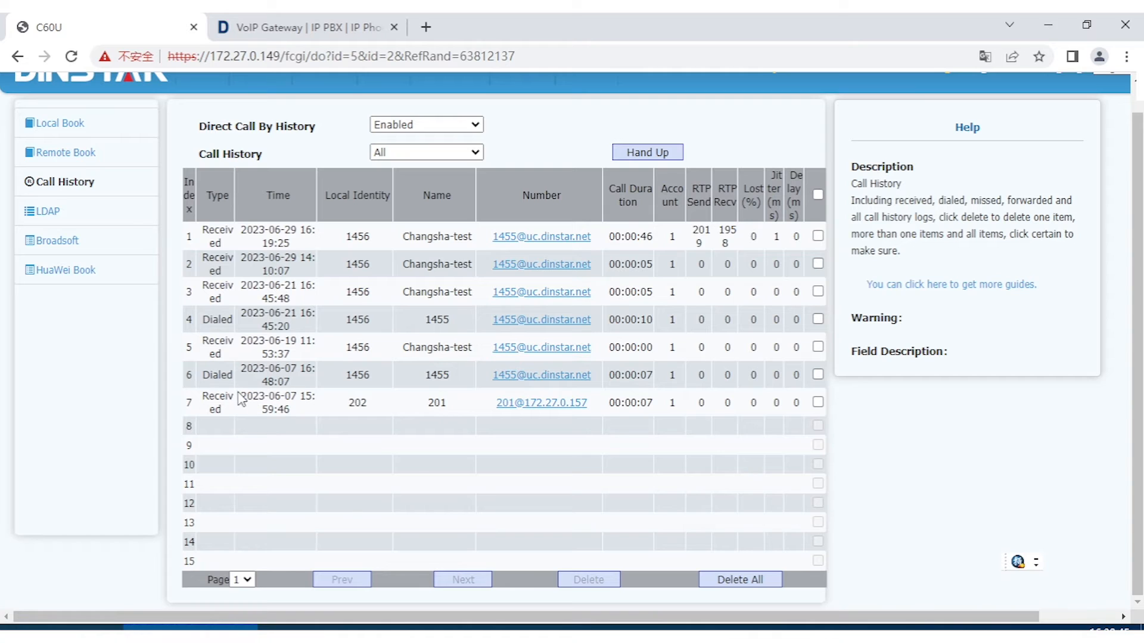
mouse_move(238, 381)
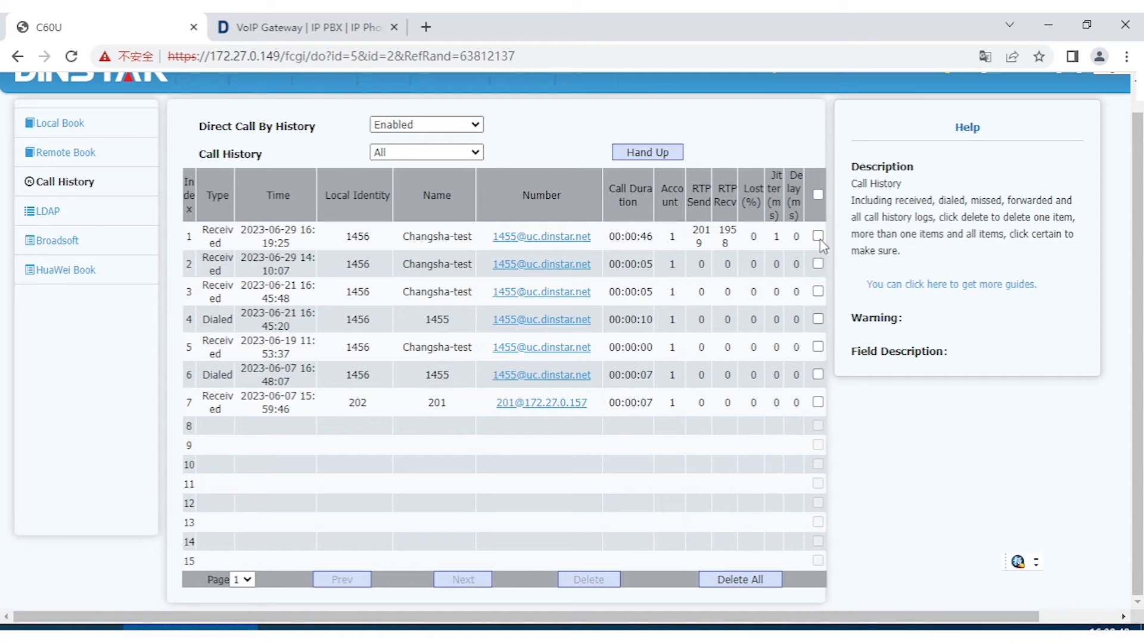
left_click(817, 264)
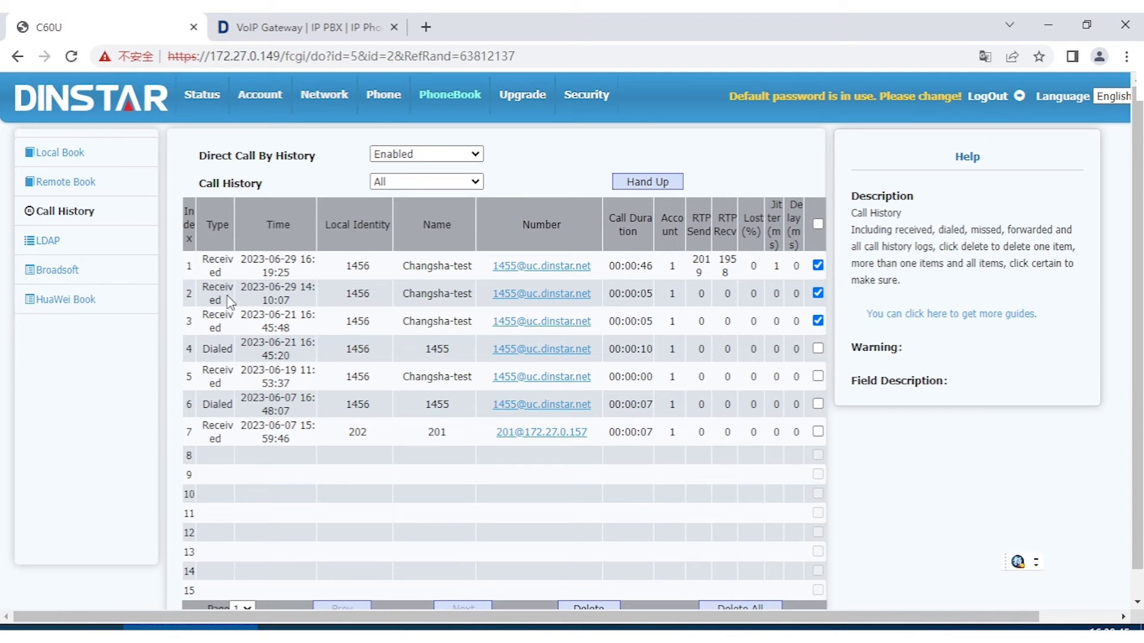
mouse_move(216, 254)
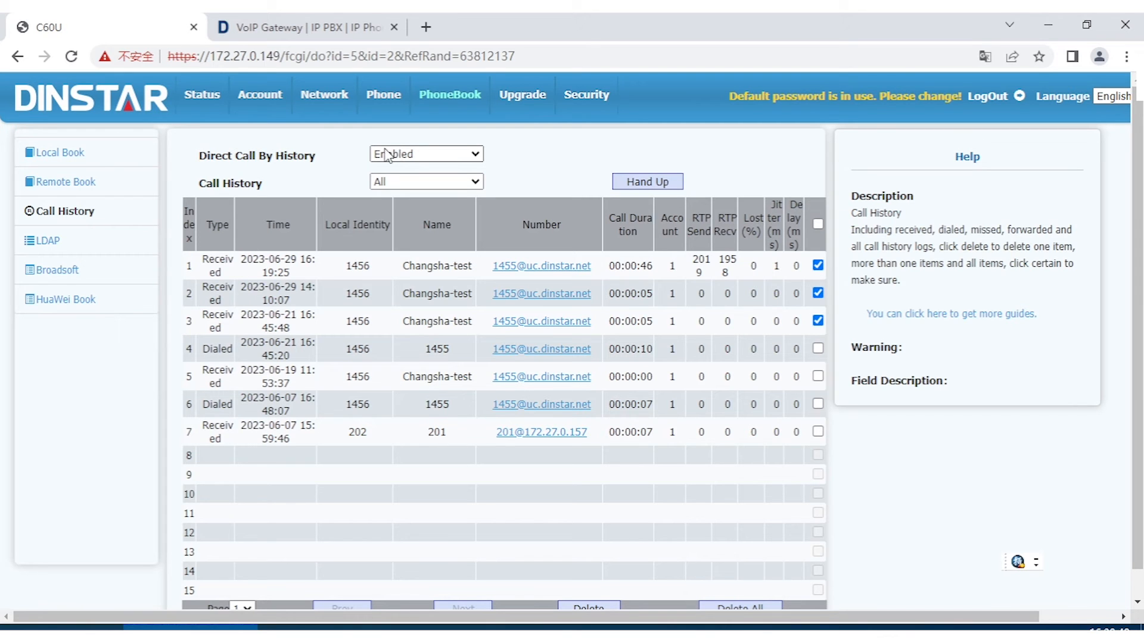
left_click(383, 96)
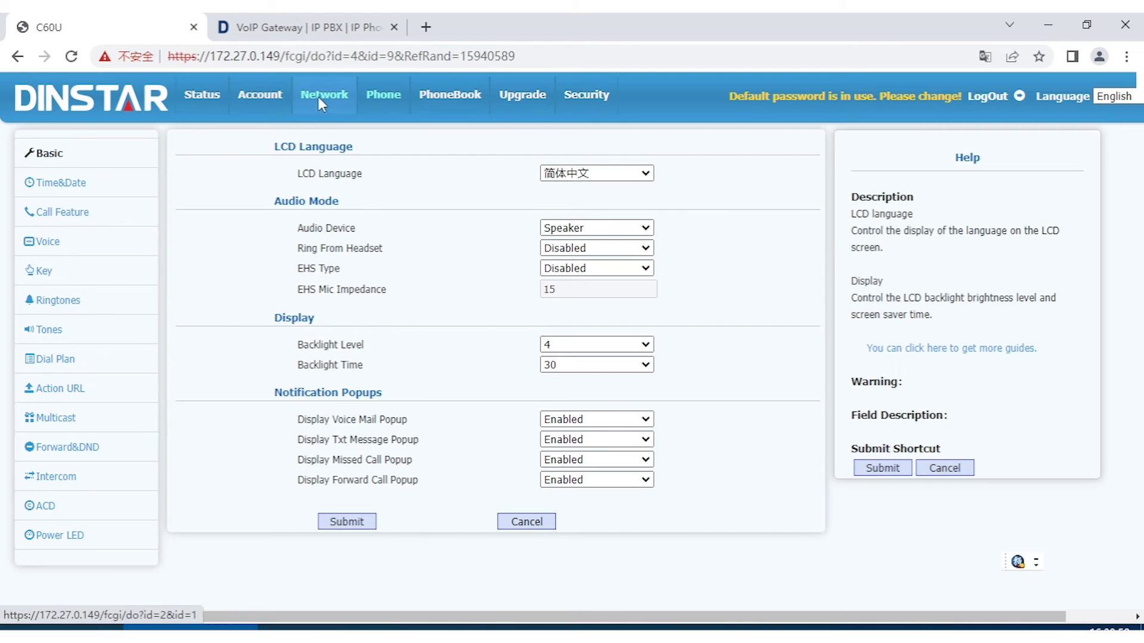
Go via the local PhoneBook to the Upgrade page listing firmware 2.60.11.10.1 and hardware version
left_click(451, 95)
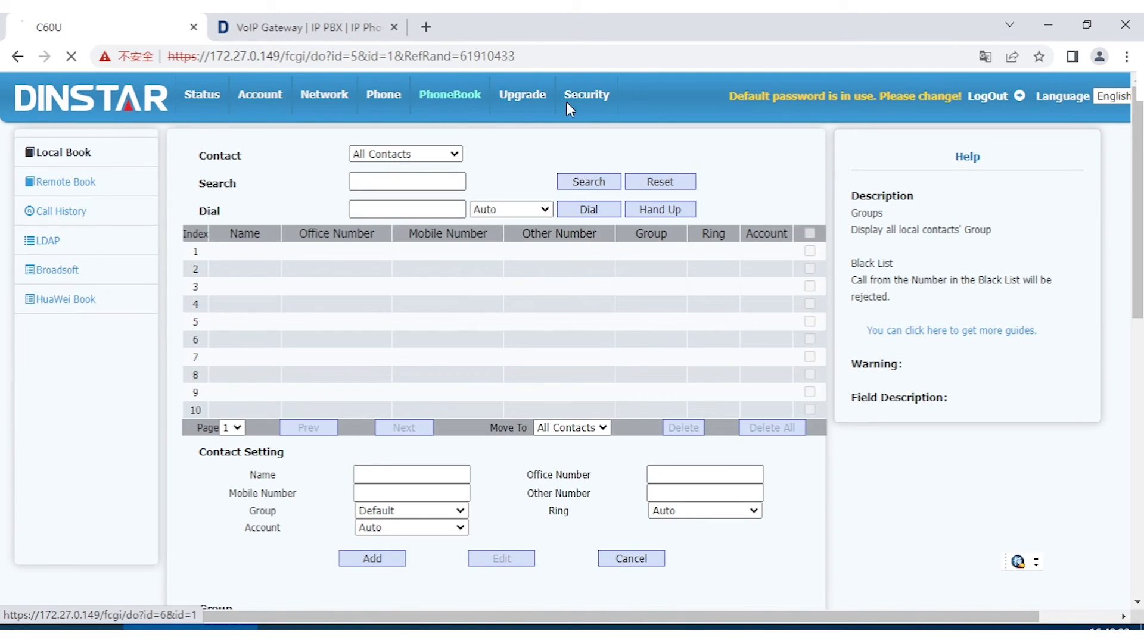
left_click(522, 95)
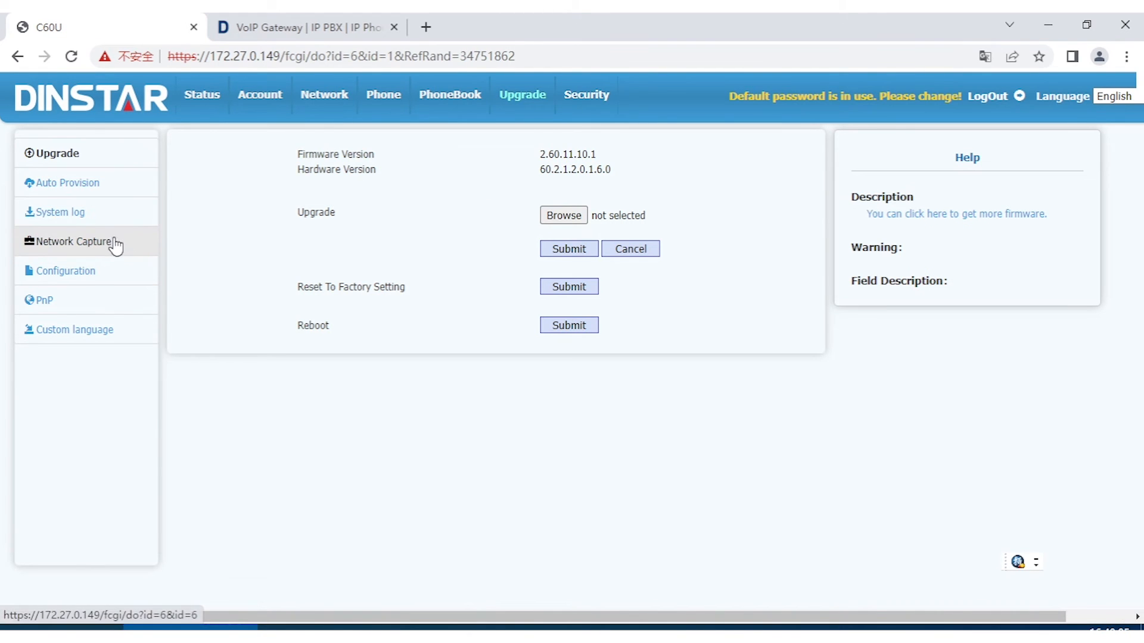
mouse_move(108, 282)
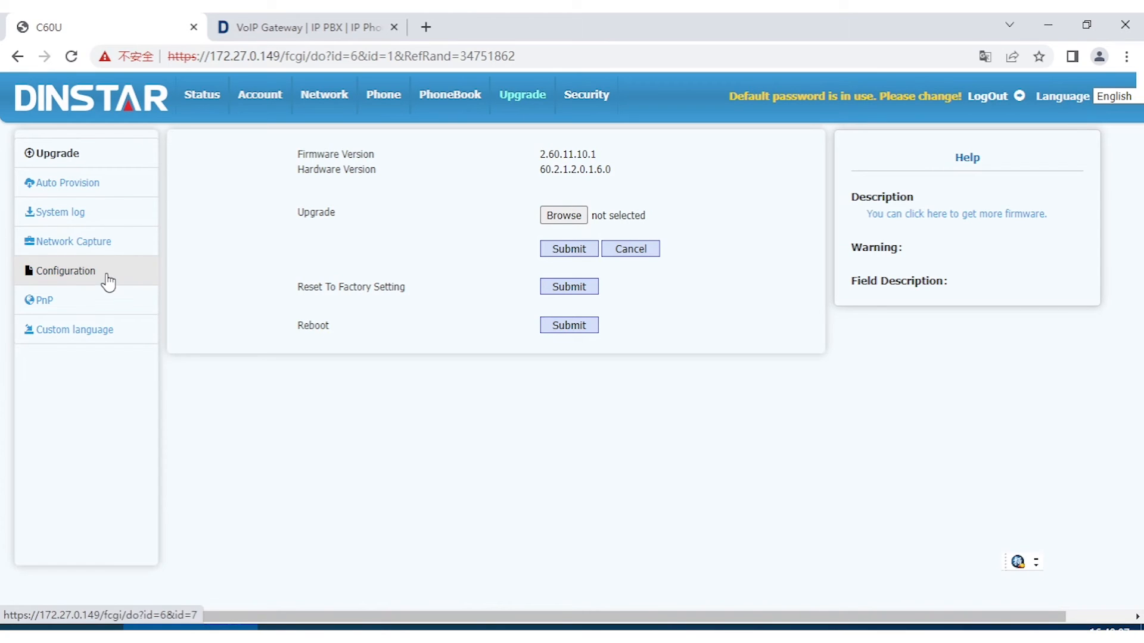
mouse_move(488, 176)
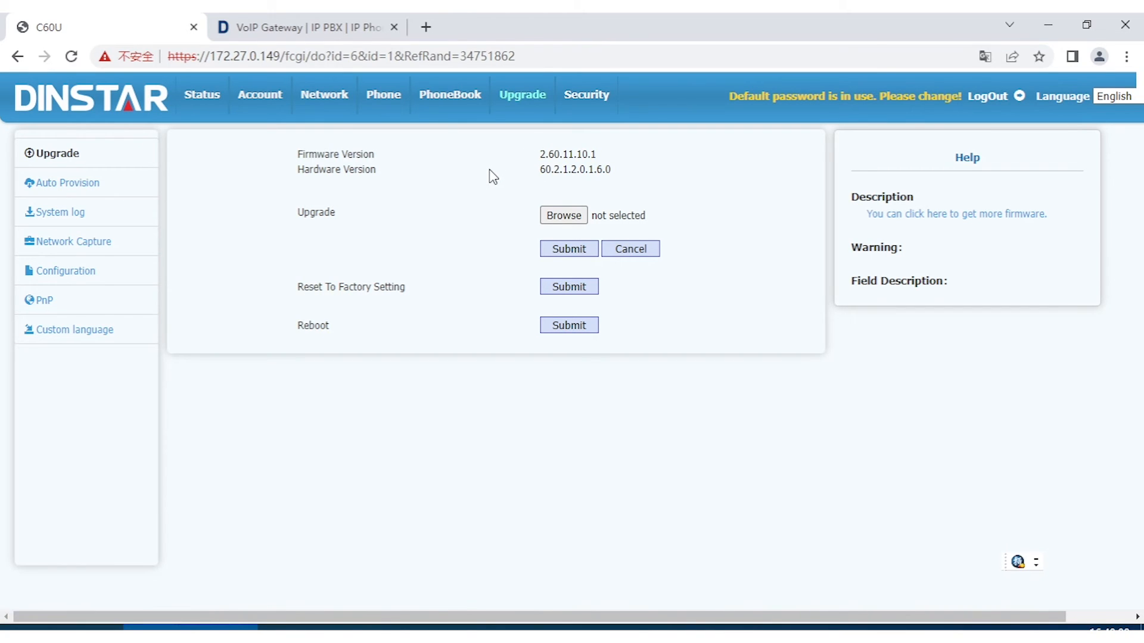
mouse_move(482, 180)
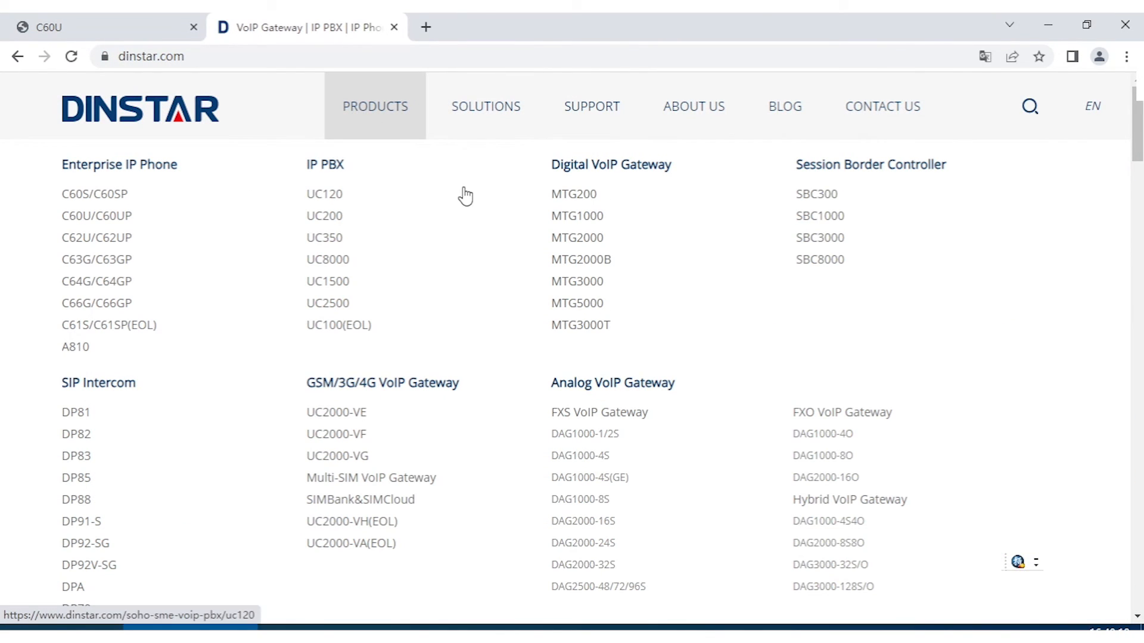
mouse_move(463, 199)
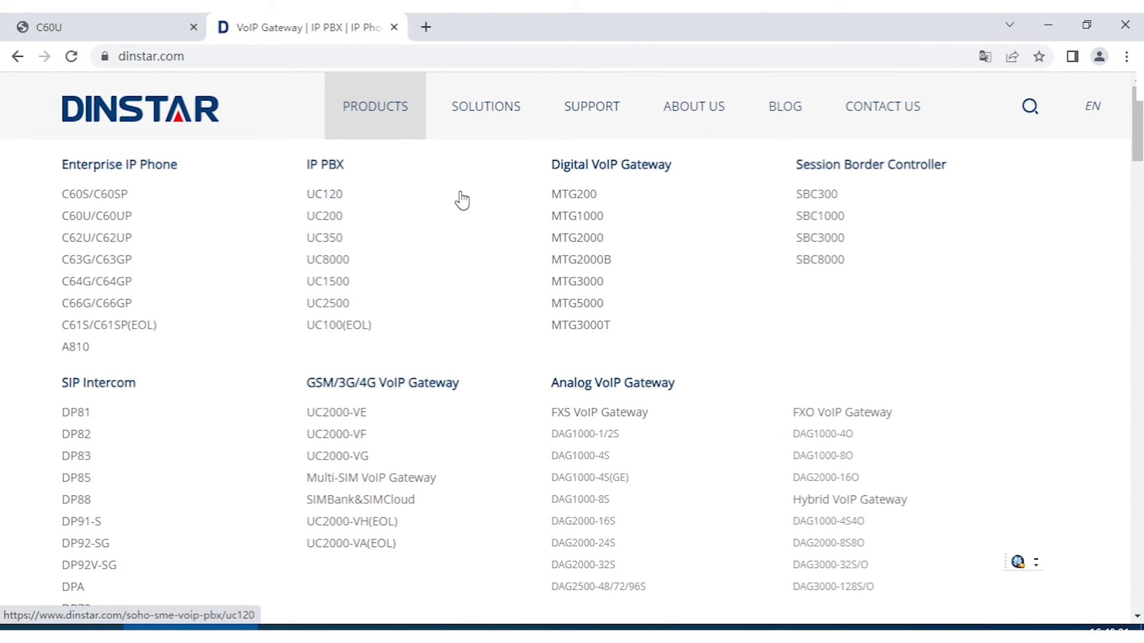
mouse_move(457, 205)
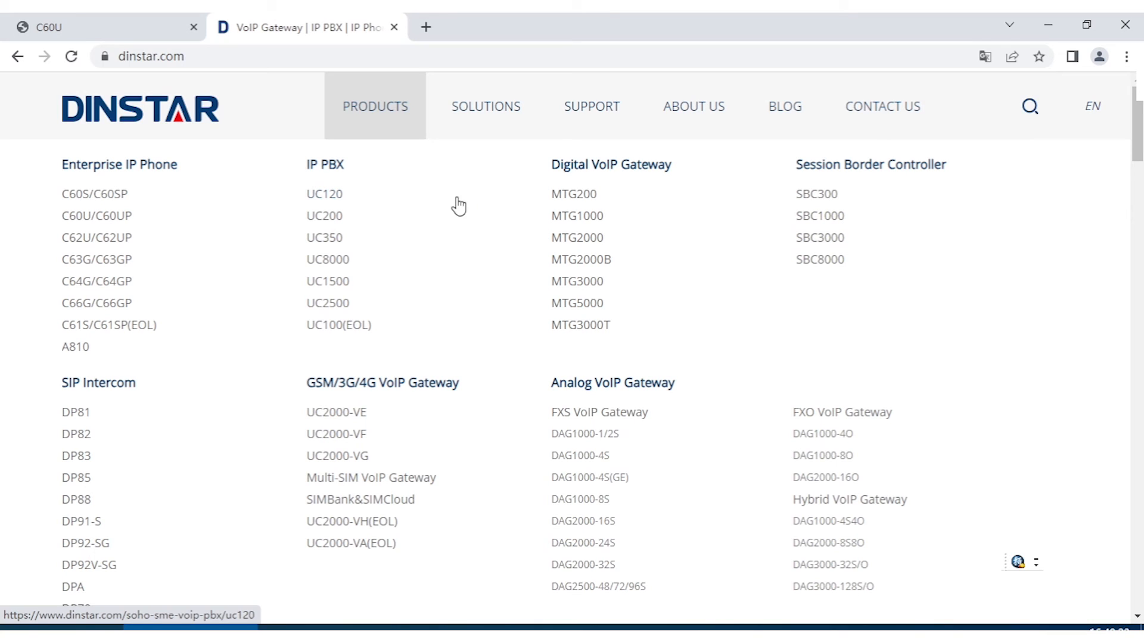
mouse_move(328, 281)
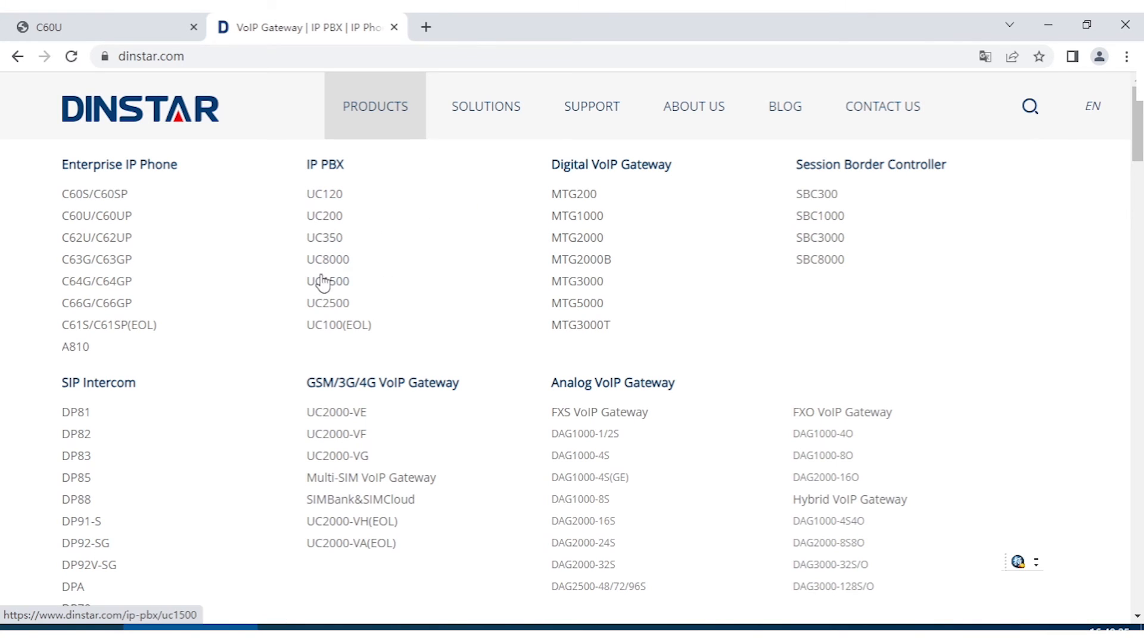
mouse_move(145, 422)
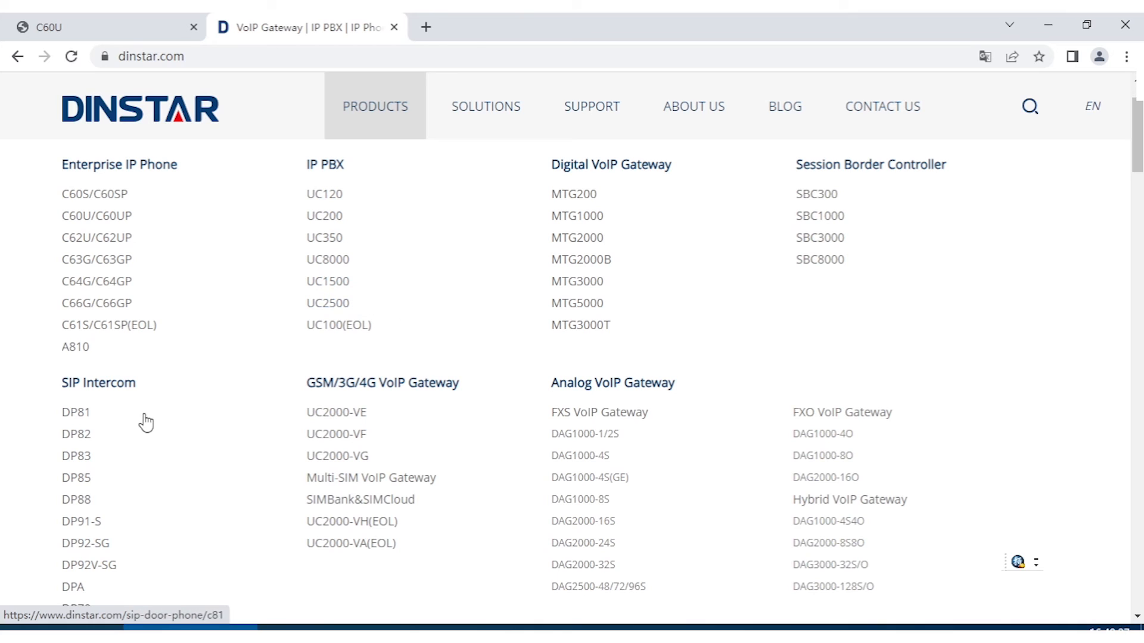
mouse_move(145, 392)
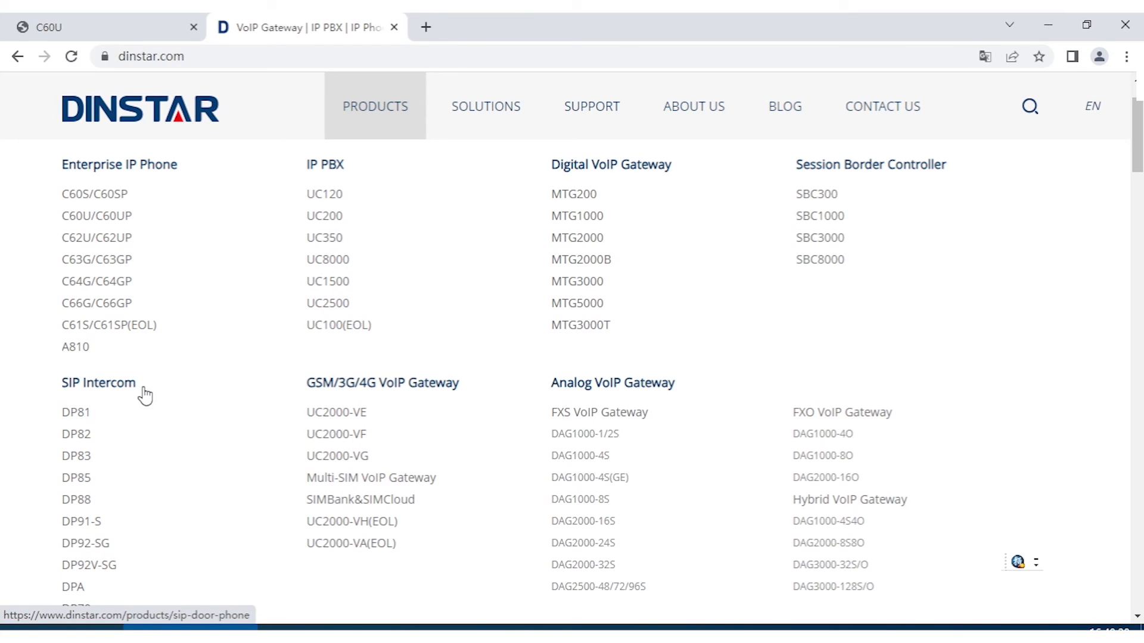
mouse_move(599, 413)
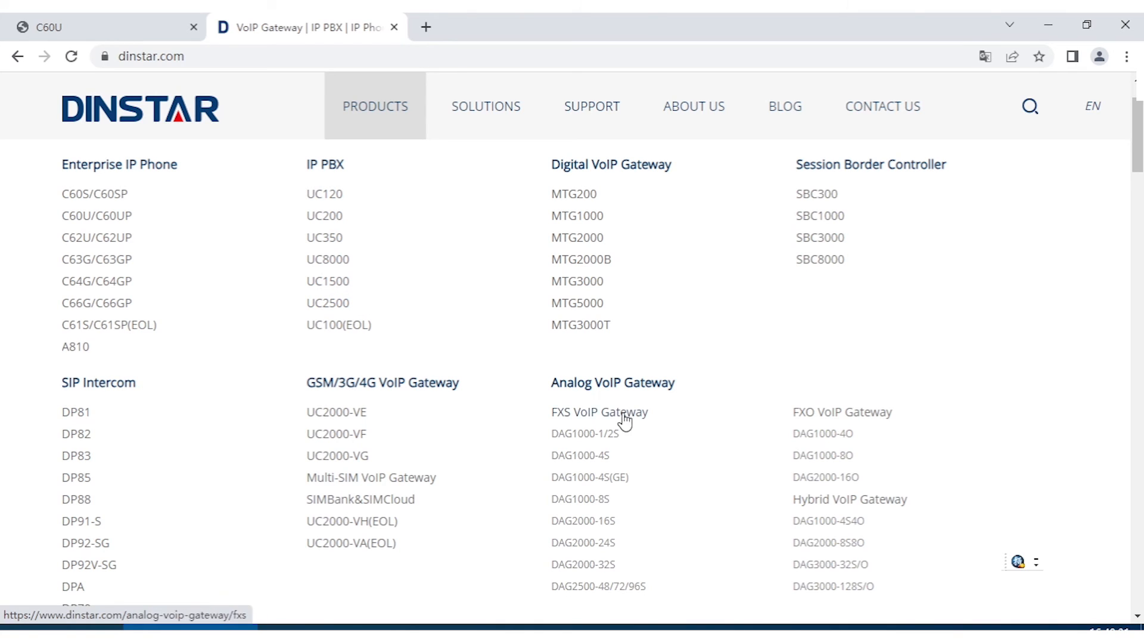
mouse_move(533, 394)
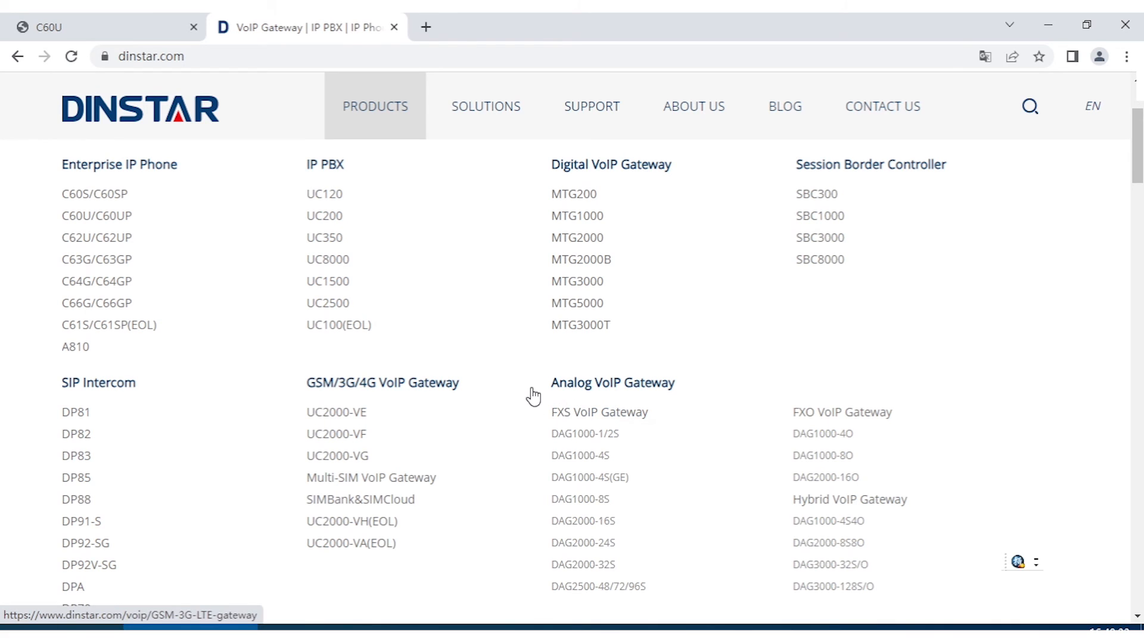
mouse_move(229, 213)
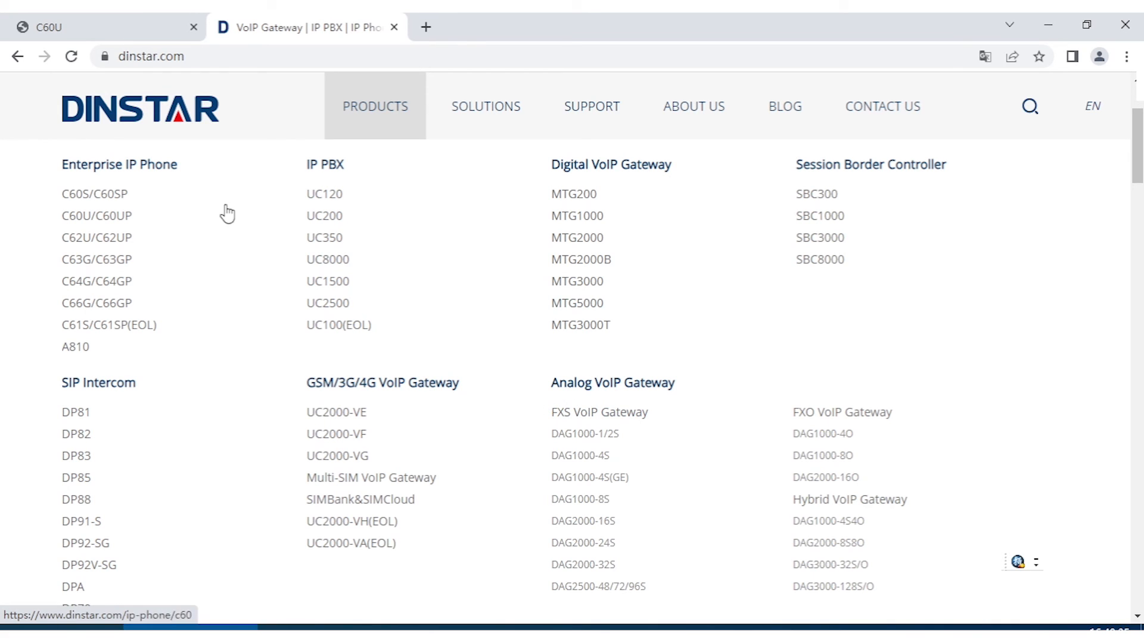
mouse_move(505, 261)
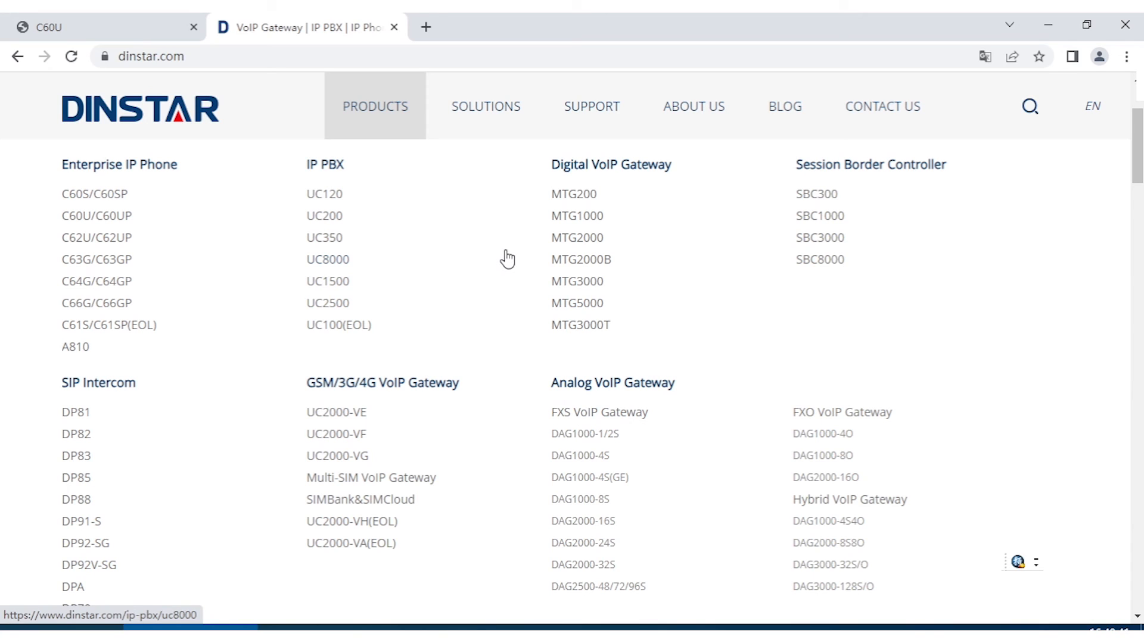
mouse_move(467, 266)
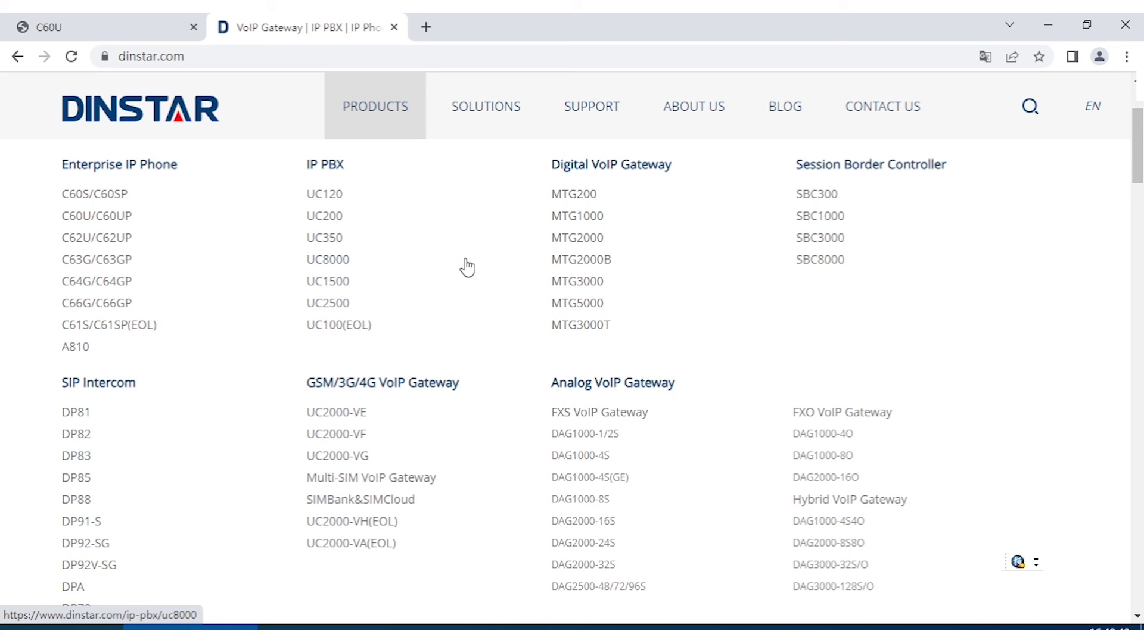
mouse_move(565, 190)
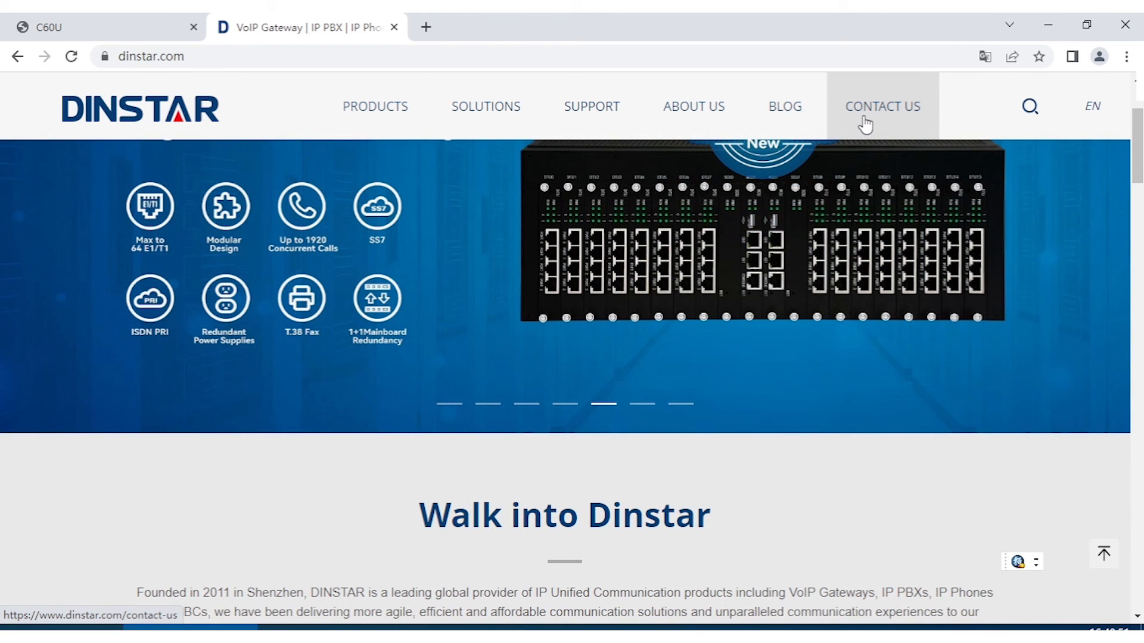
Head to the Dinstar website's Contact Us page from the site header
left_click(882, 106)
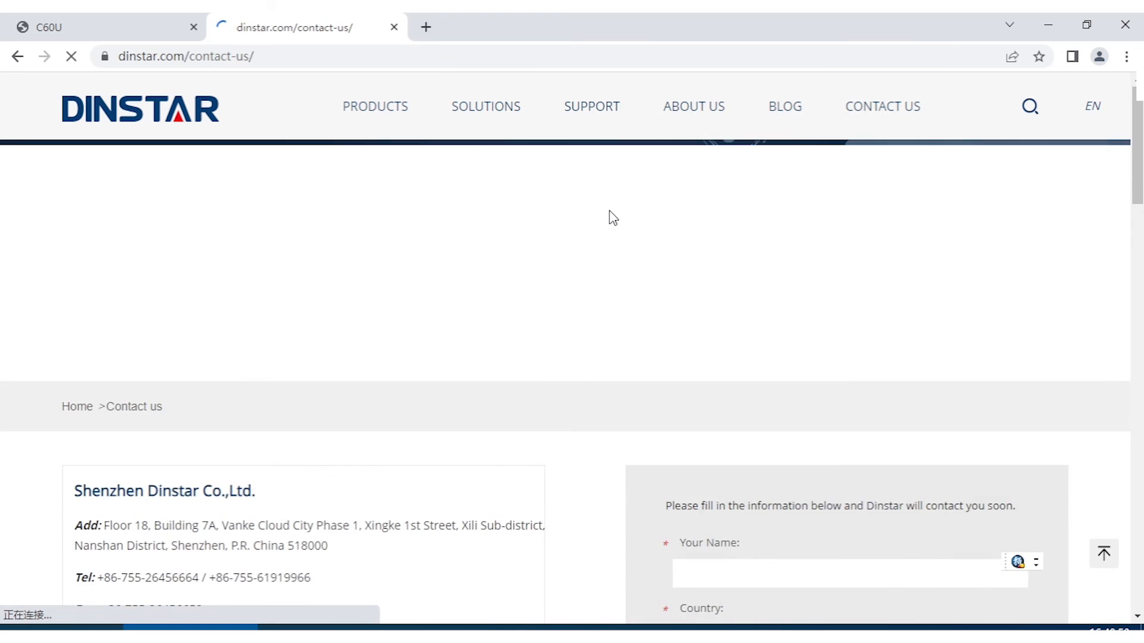
Scroll through the sales and support emails, branch offices and support duty schedule
scroll("down", 3)
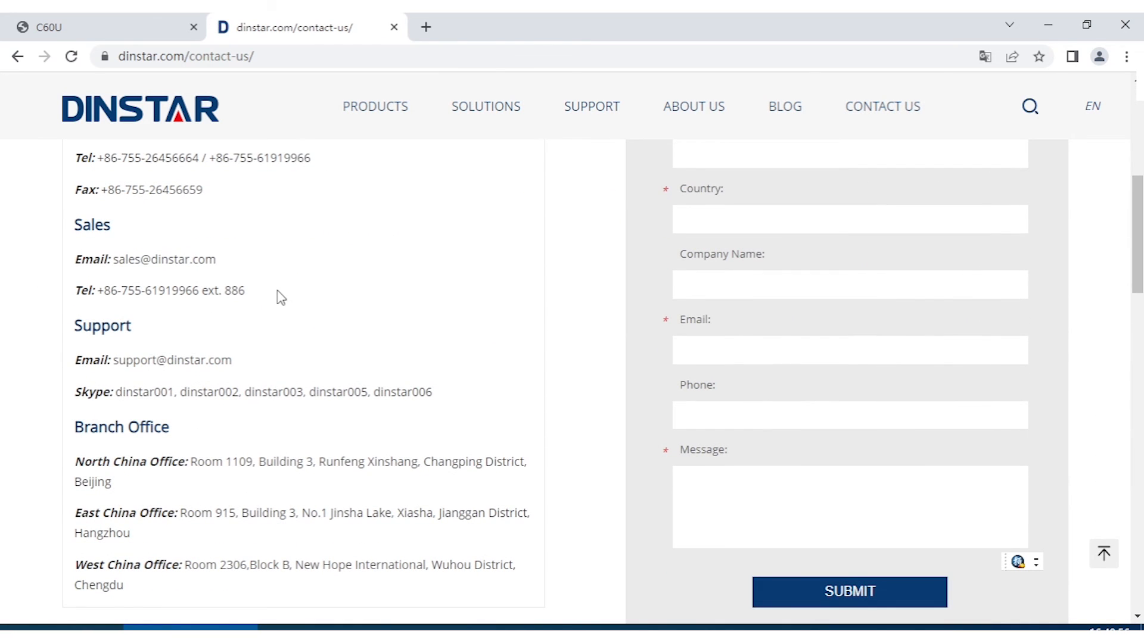
scroll("down", 3)
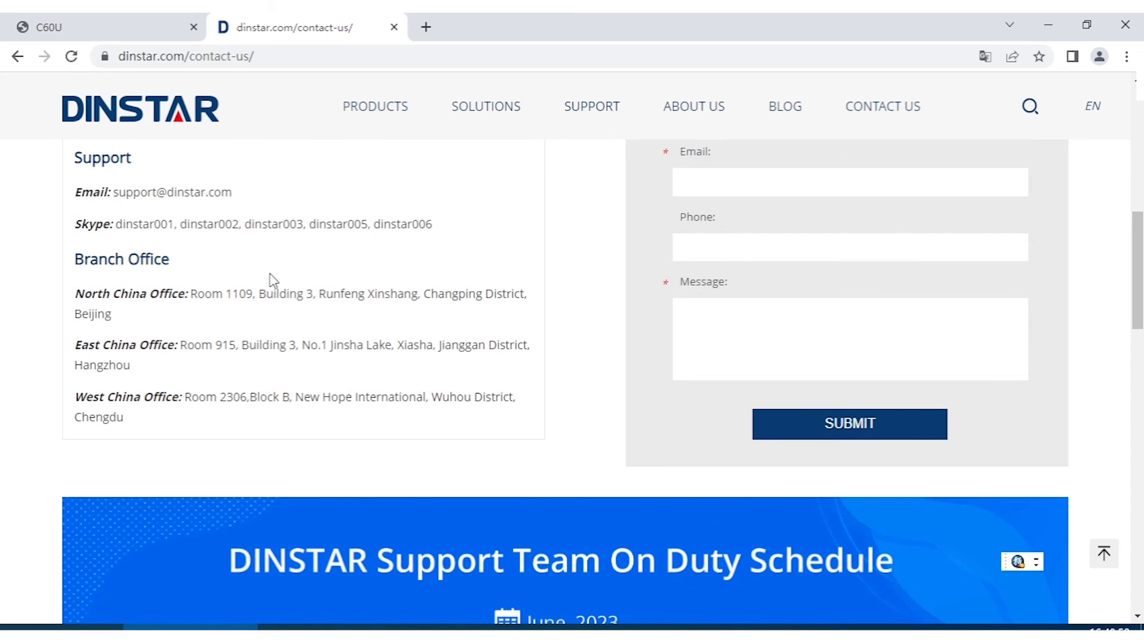
scroll("up", 3)
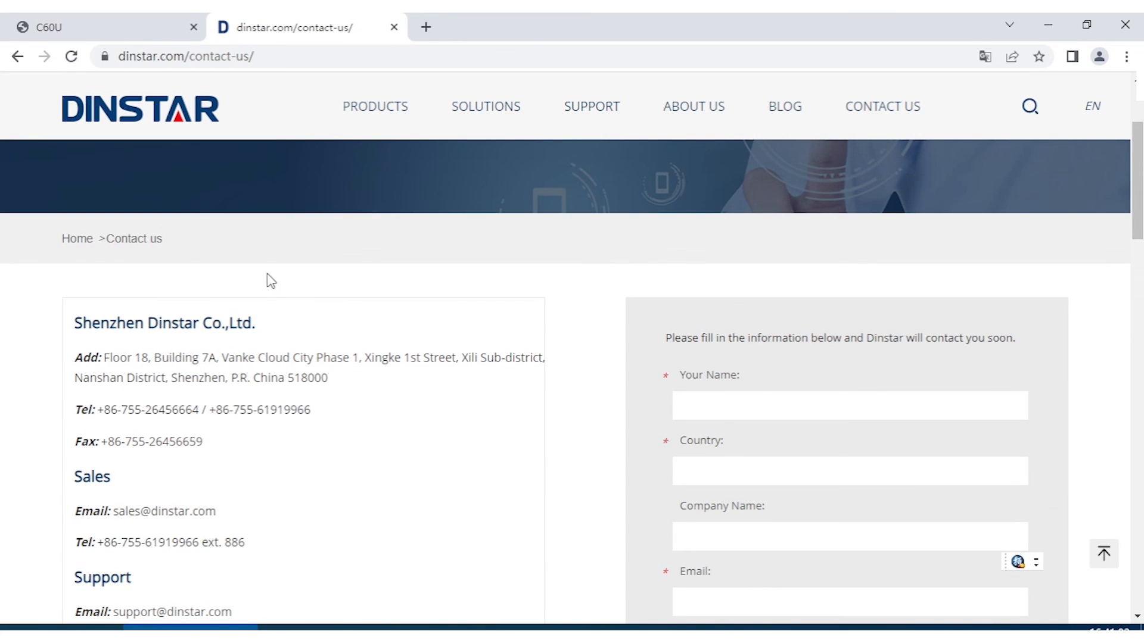
mouse_move(357, 550)
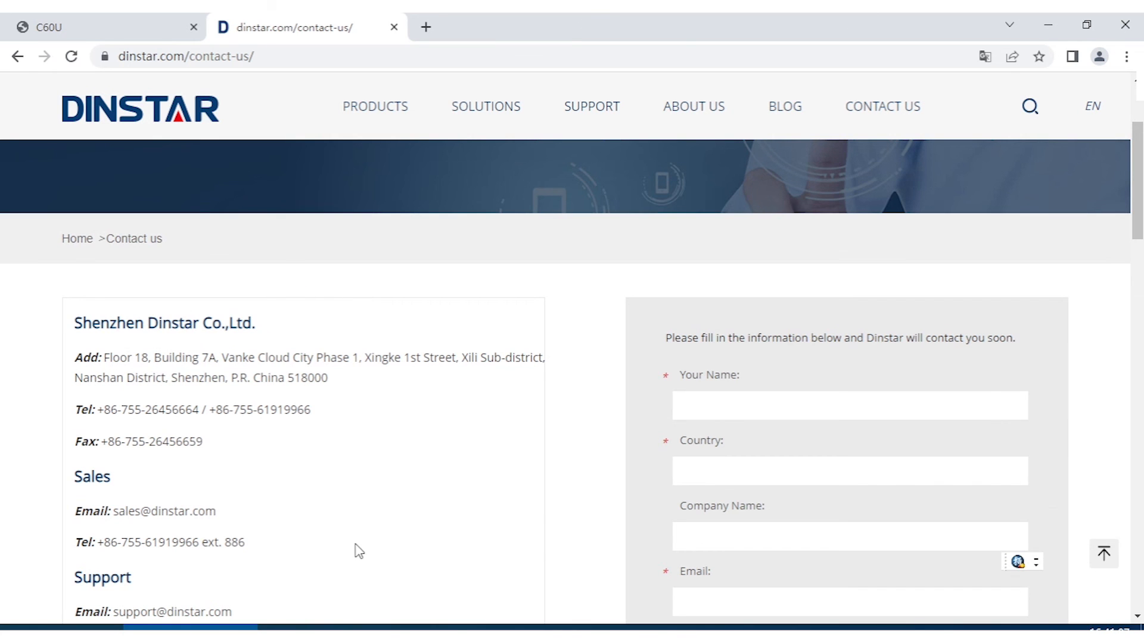